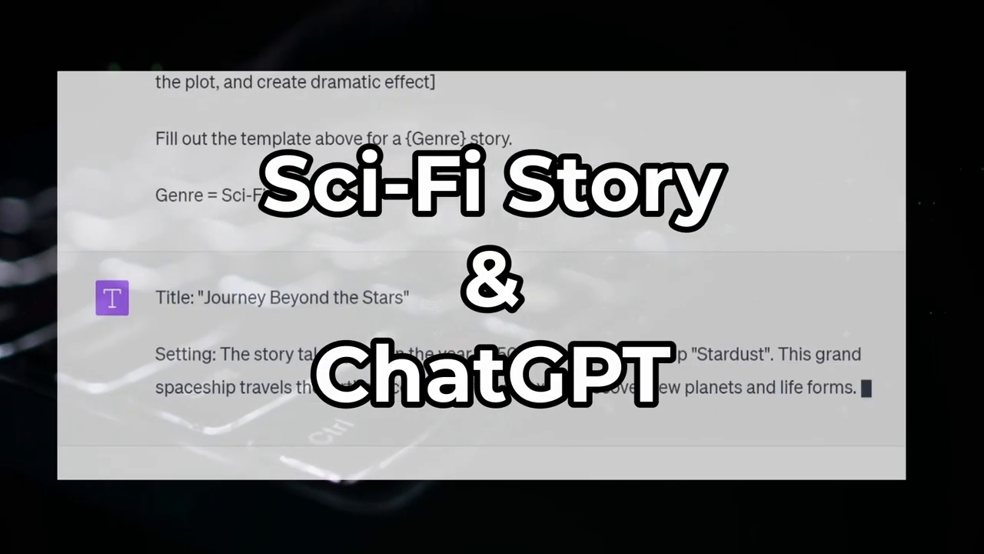
- Send the author role prompt with Genre = Sci-Fi and return to the Google Docs notes
scroll("down", 3)
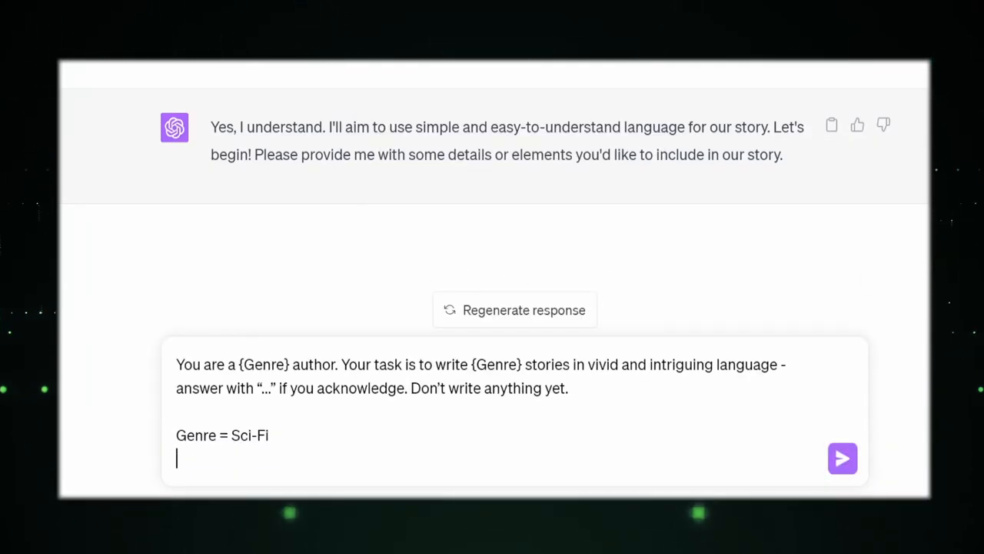
left_click(843, 459)
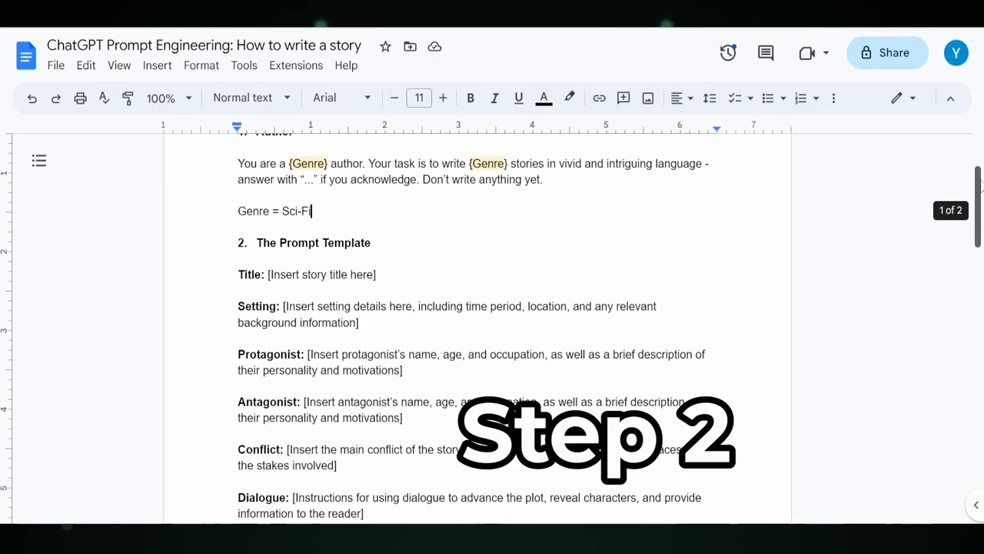
- Copy the Prompt Template section from the notes into the ChatGPT message box, ending with Genre = Sci-Fi
scroll("down", 3)
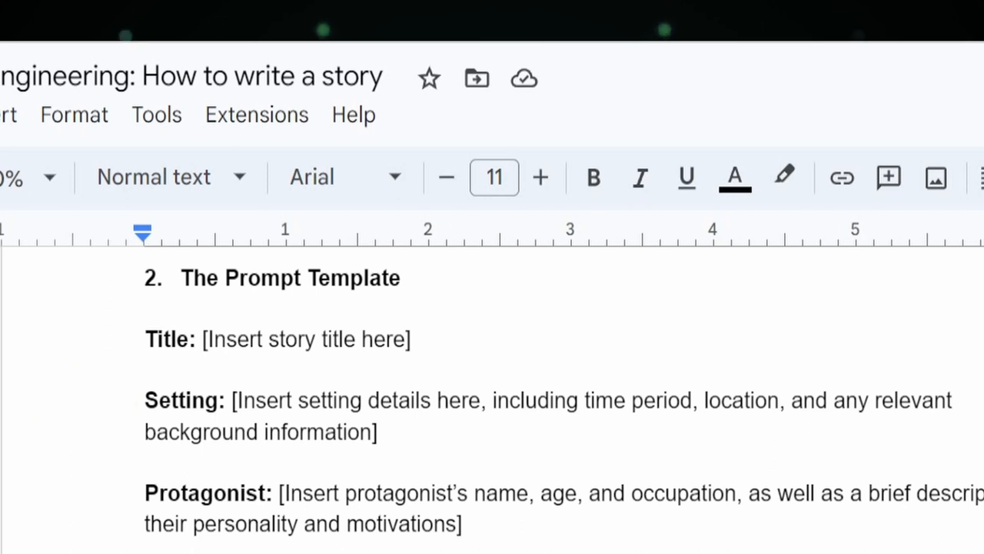
scroll("down", 3)
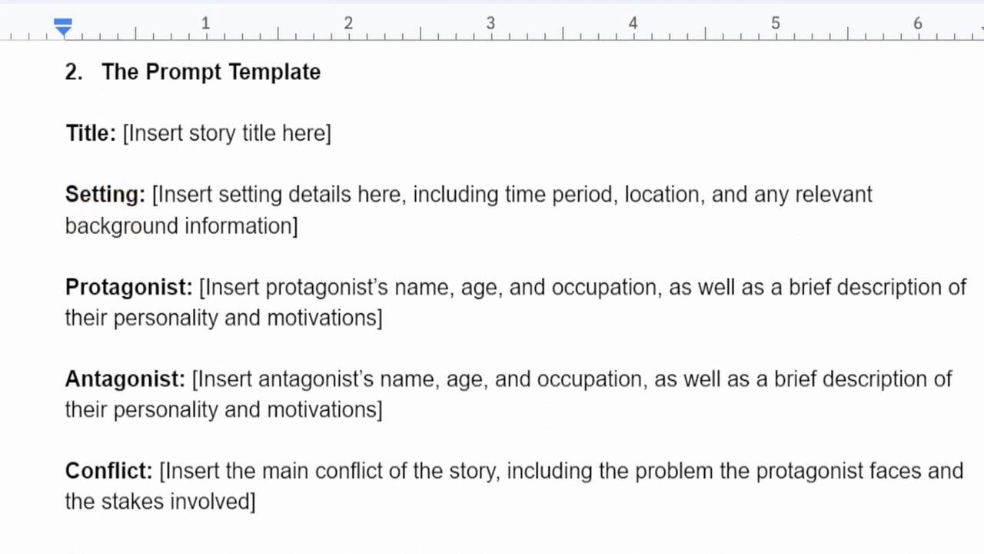
scroll("down", 3)
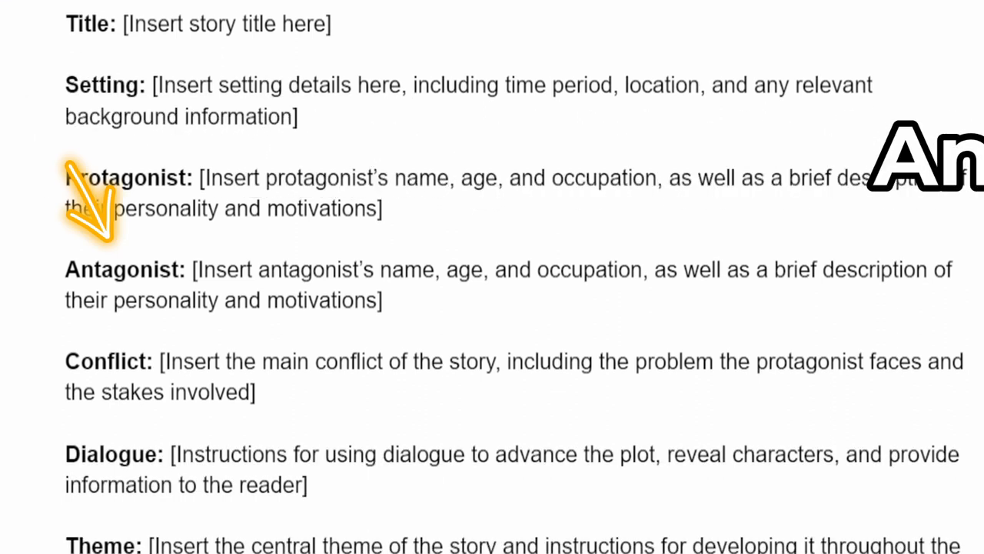
scroll("down", 3)
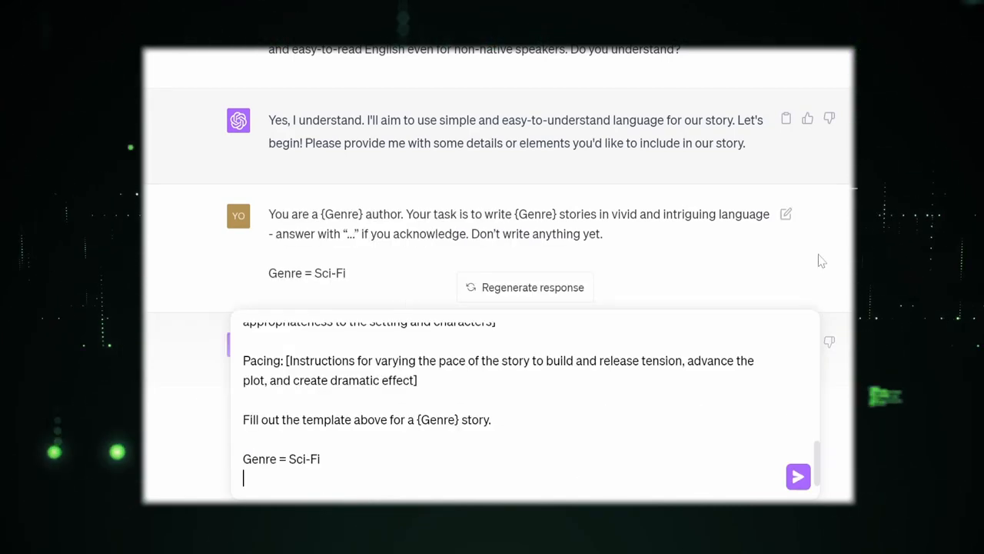
- Send the template to be filled as 'Journey Beyond the Stars', then return to step 3 in the notes
left_click(797, 477)
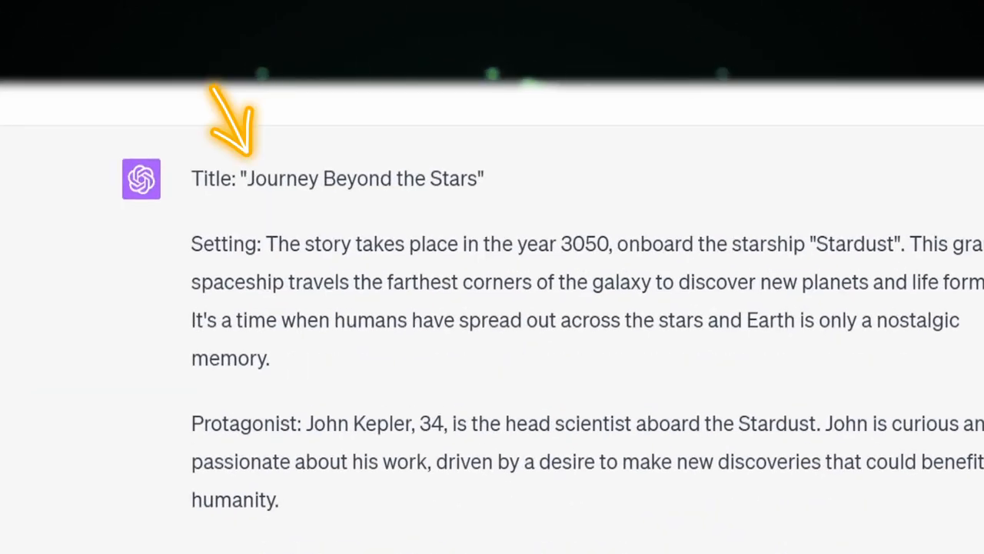
scroll("down", 3)
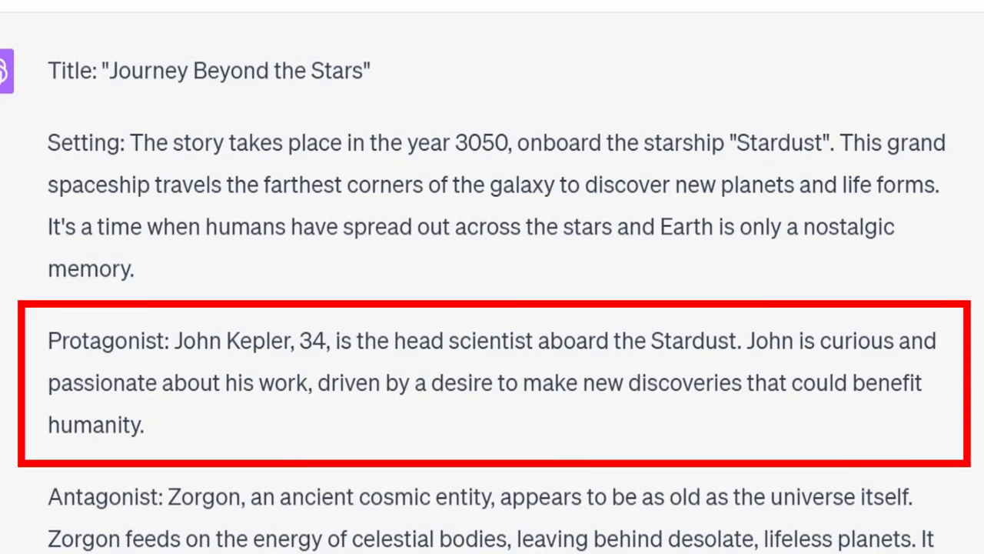
left_click(492, 382)
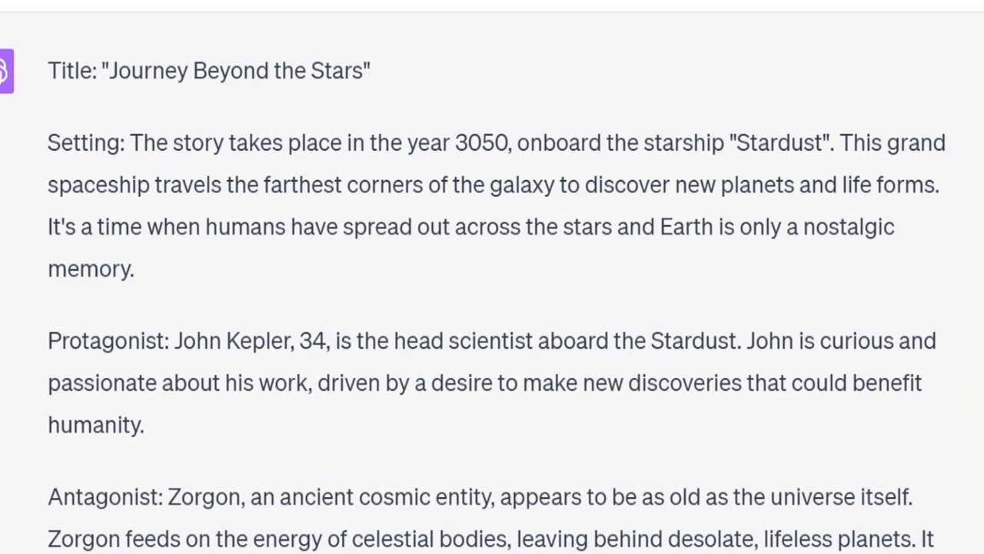
scroll("down", 3)
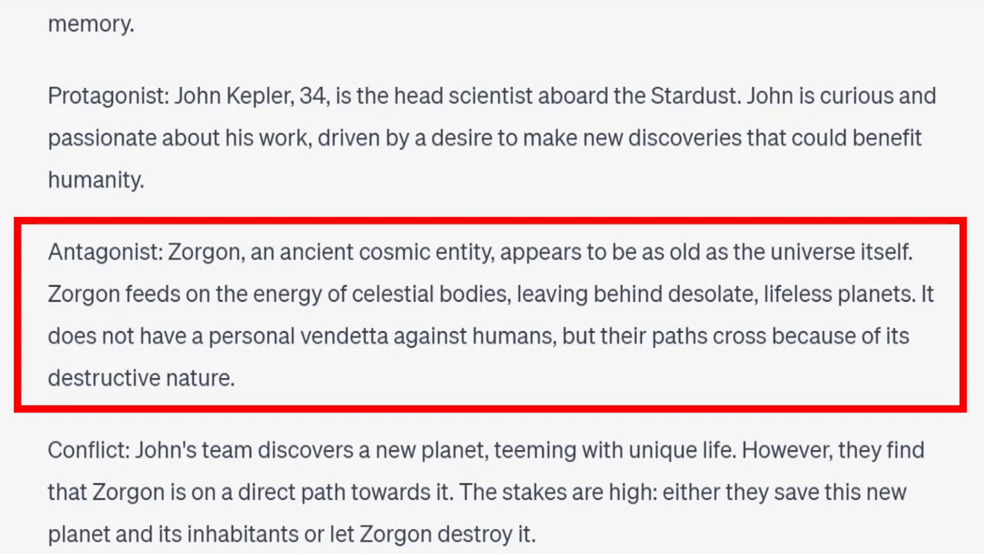
scroll("down", 3)
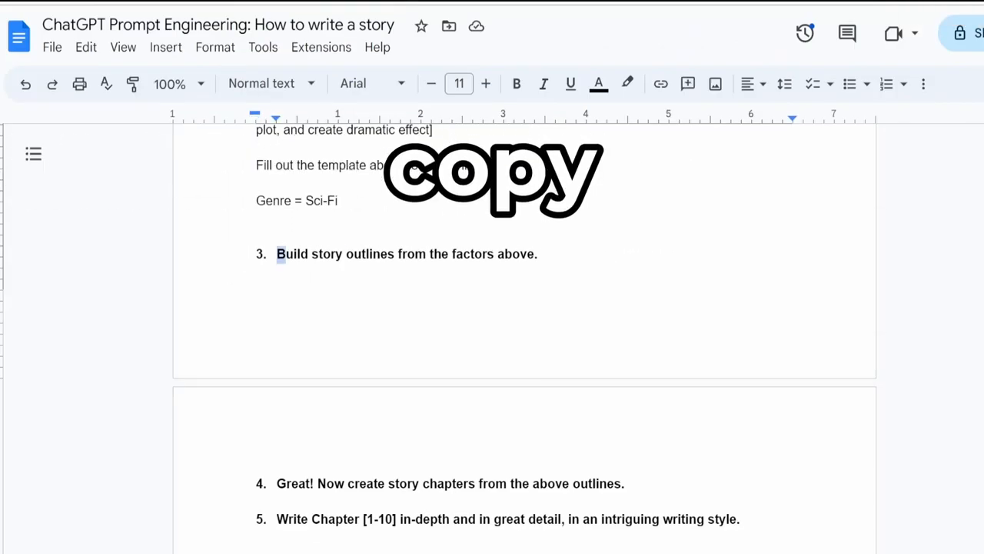
- Send 'Build story outlines from the factors above.' and get a numbered Stardust and Zorgon outline
right_click(384, 254)
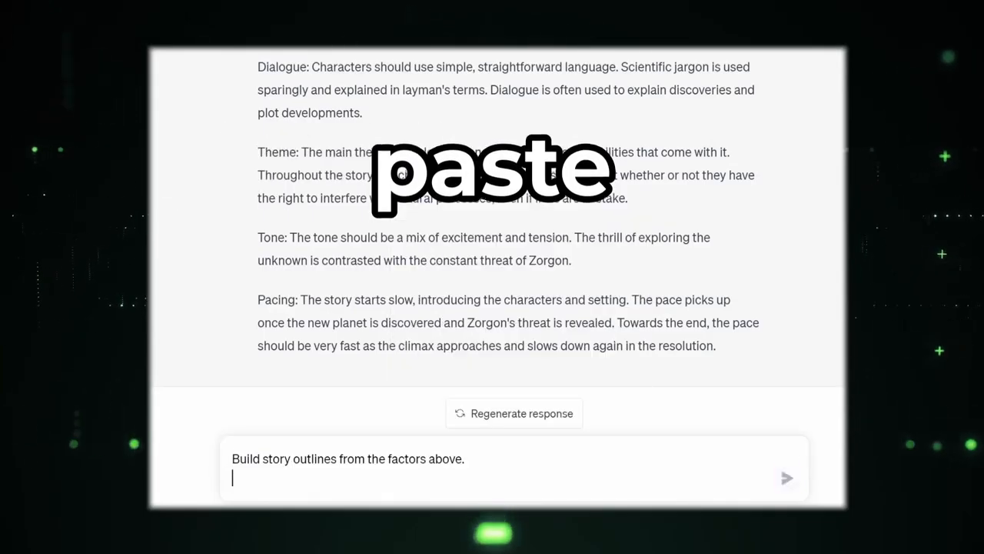
left_click(788, 477)
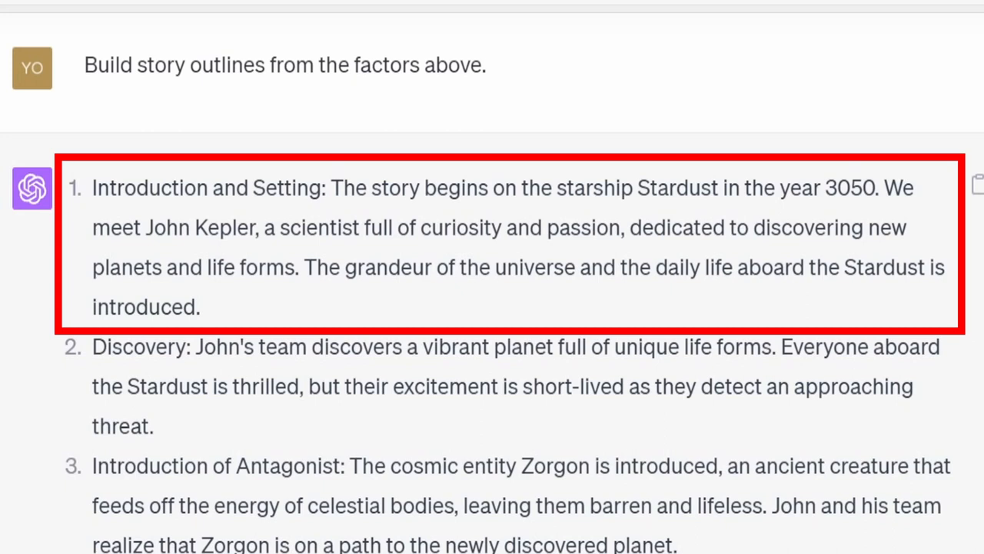
scroll("down", 3)
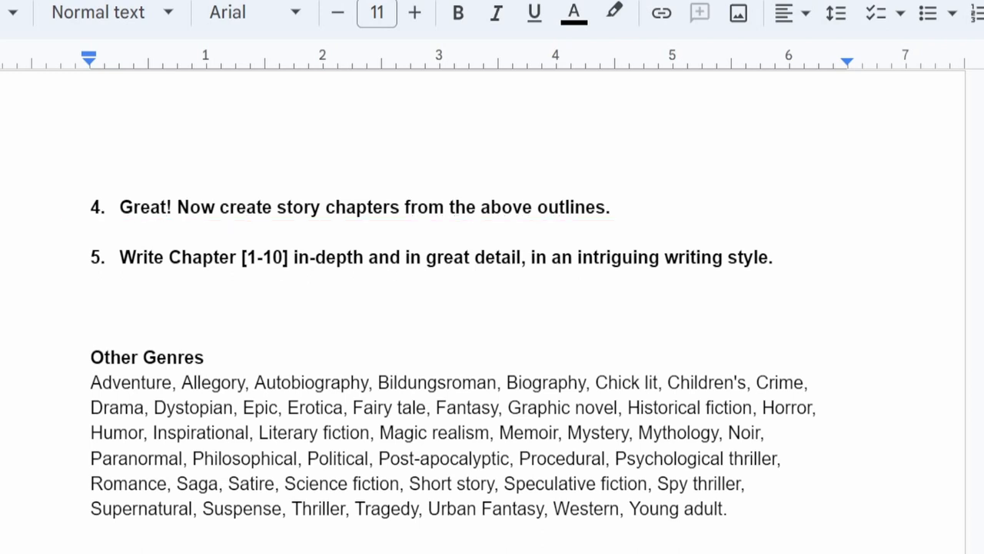
- Paste the chapter prompt with [1-10] changed to 1 and have Chapter 1 'Starship Stardust' written
right_click(418, 257)
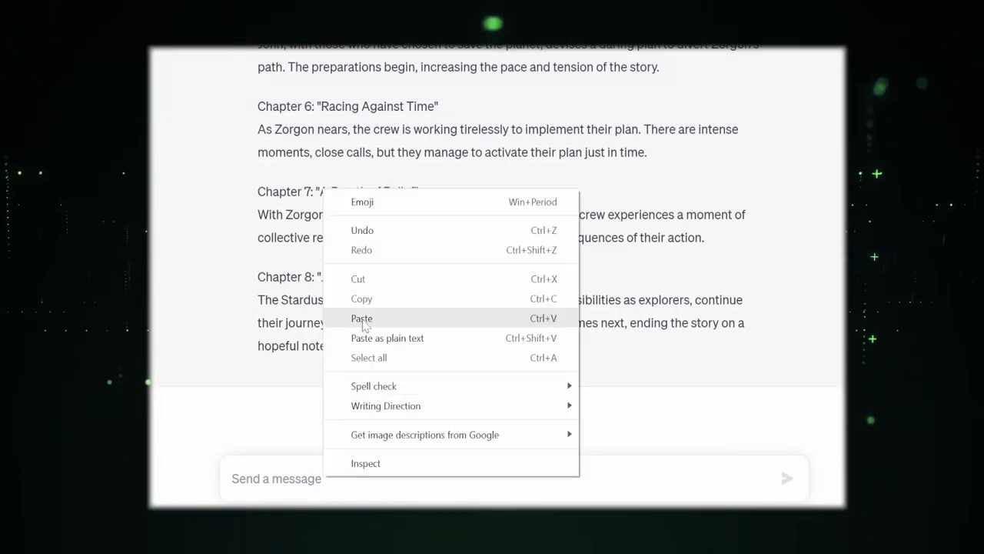
left_click(361, 318)
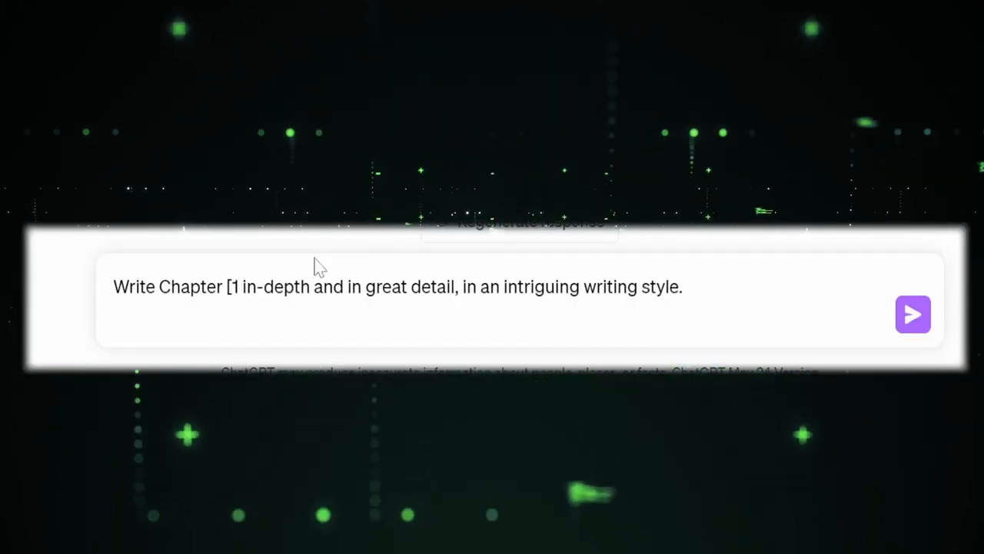
left_click(913, 314)
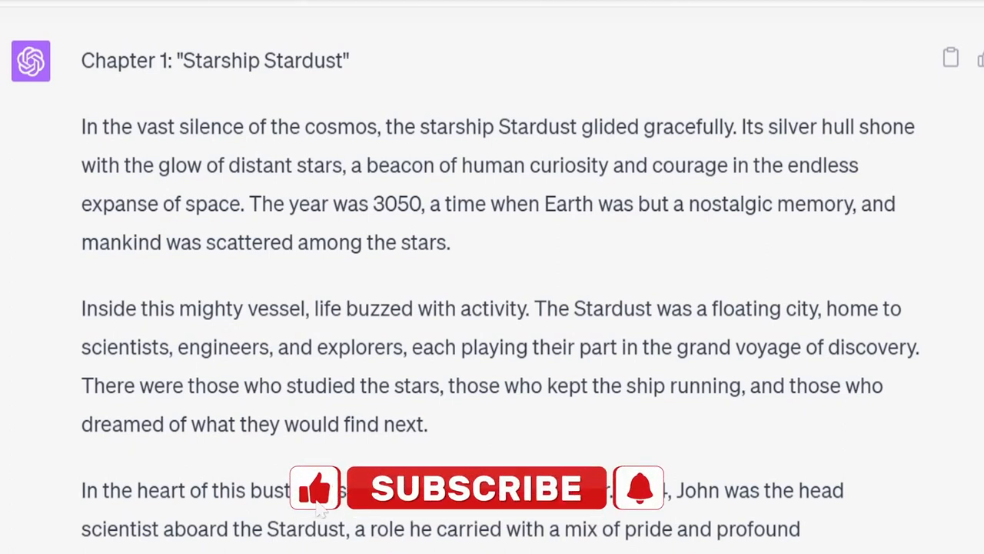
left_click(475, 489)
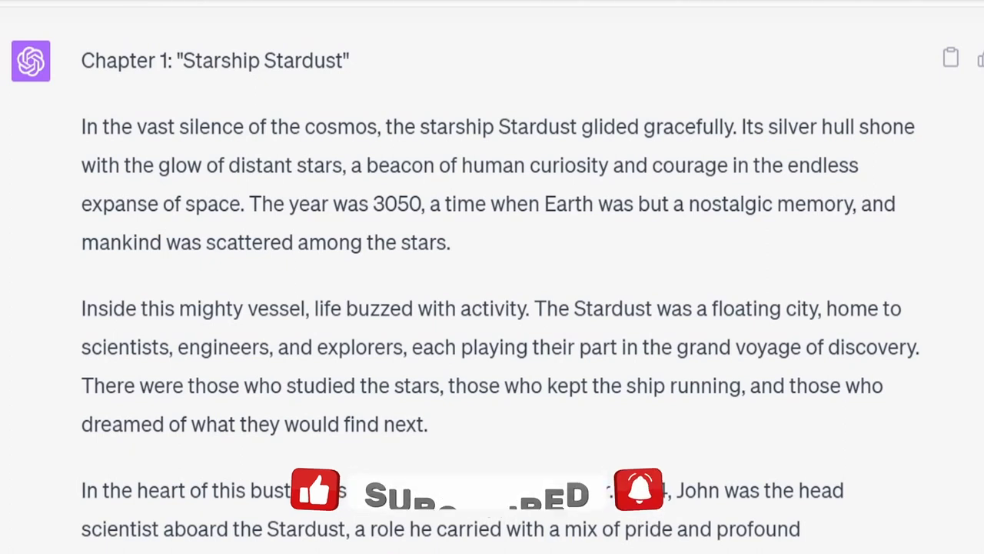
- Change the chapter number to 2 and request Chapter 2
scroll("down", 3)
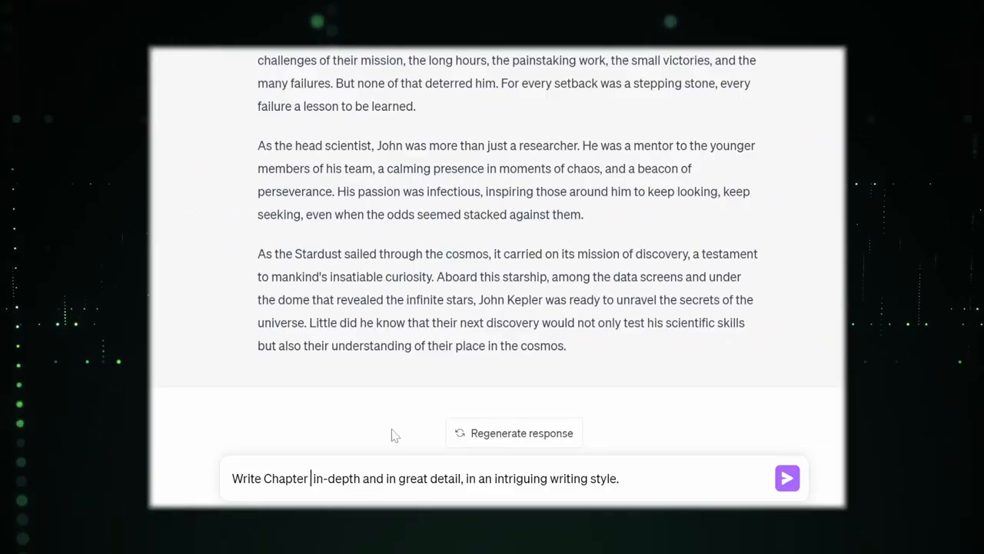
type("2")
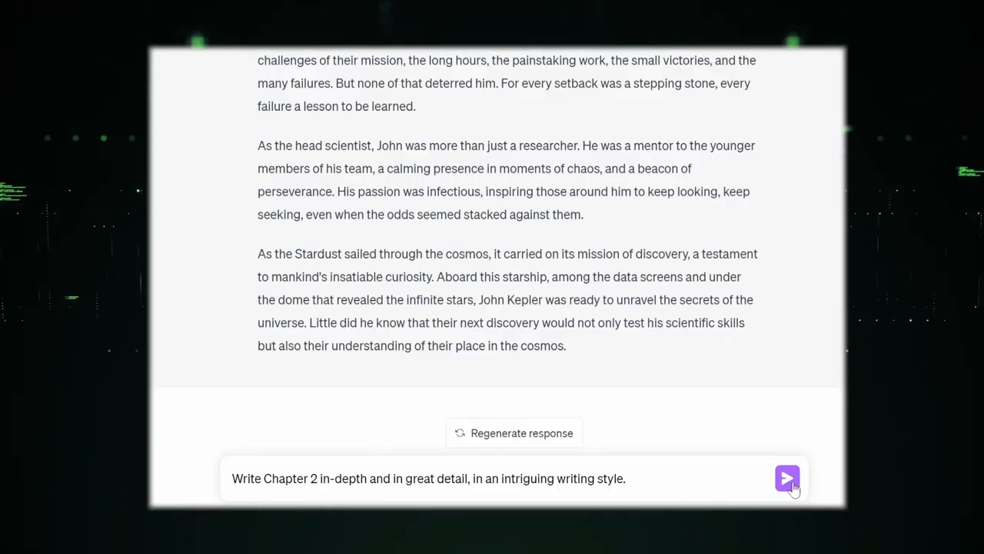
left_click(787, 477)
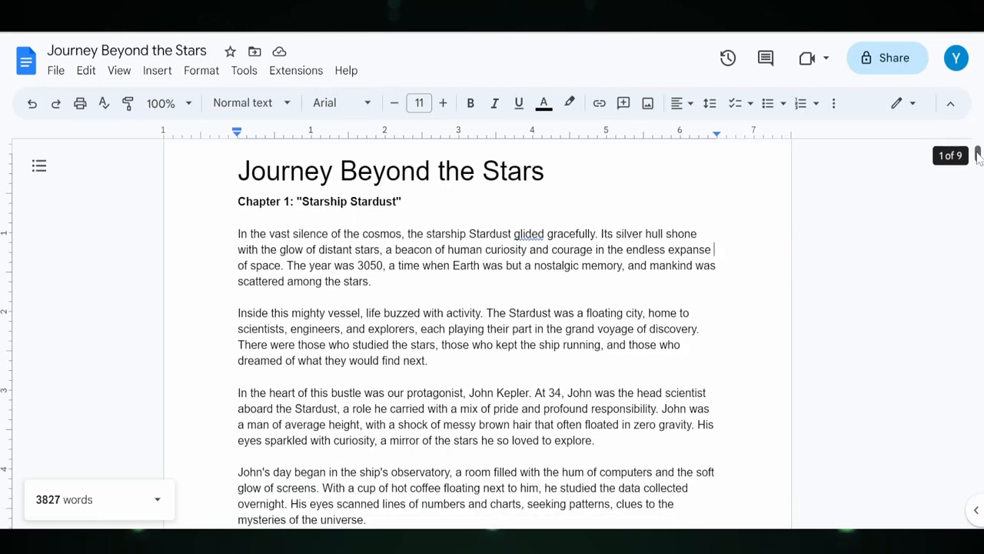
scroll("down", 3)
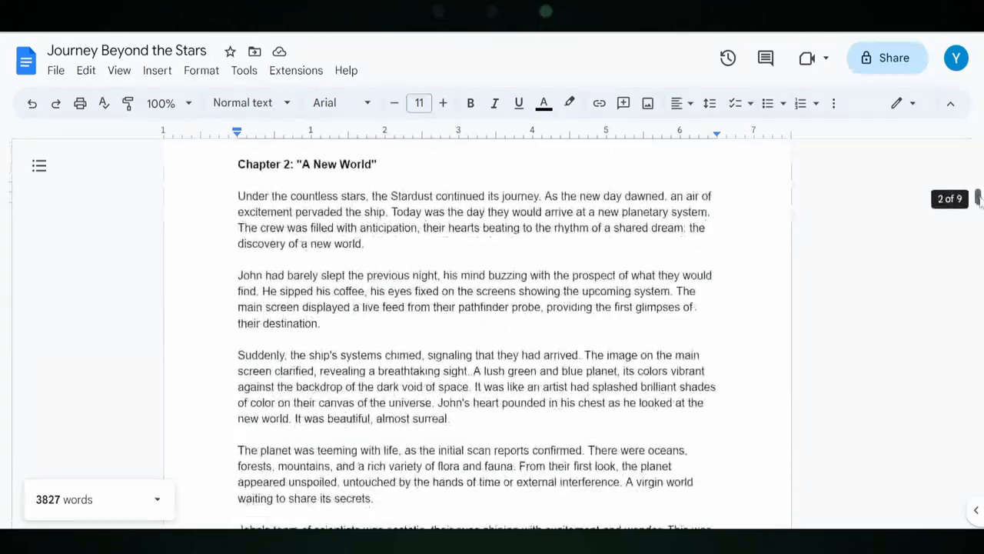
scroll("down", 3)
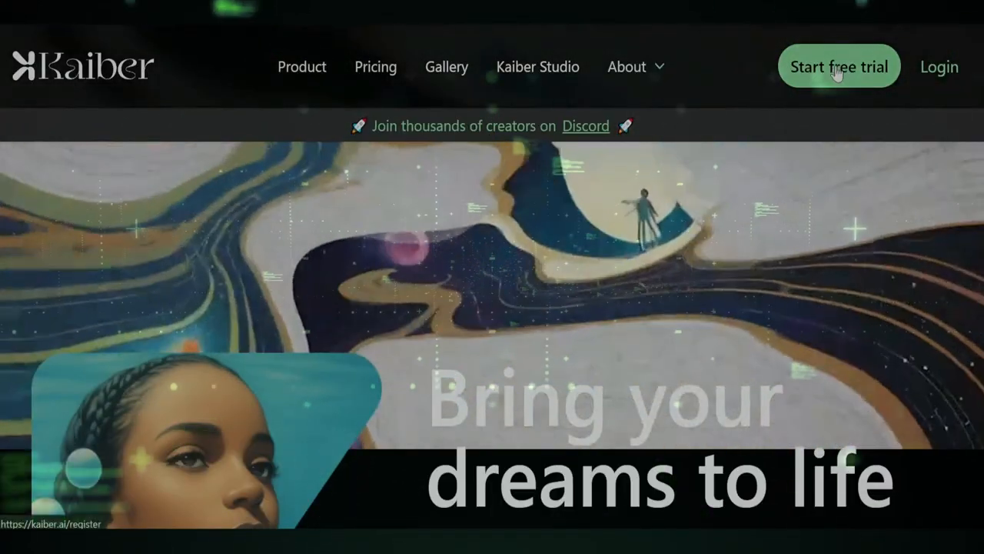
- Start a free-trial Kaiber video from a written prompt only, skipping uploads
left_click(840, 66)
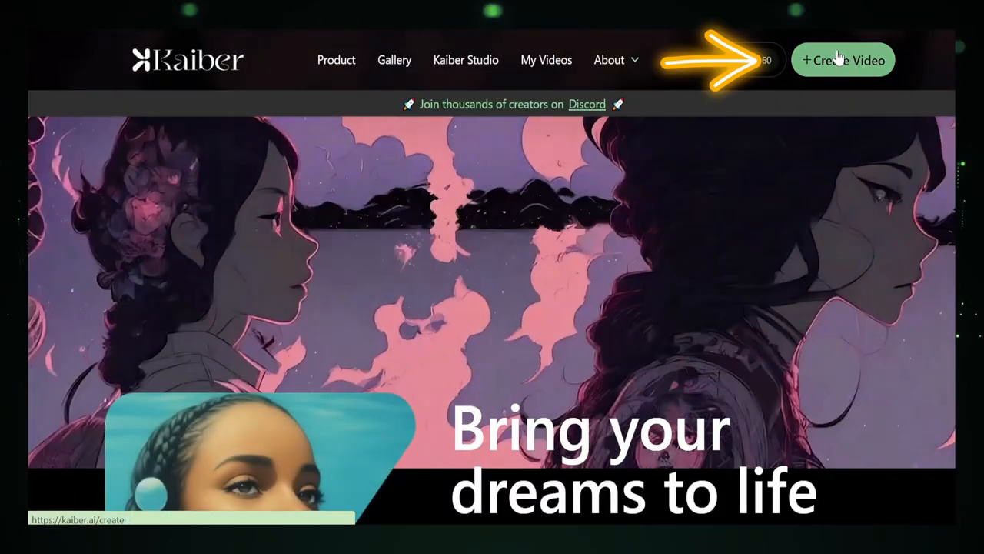
left_click(843, 60)
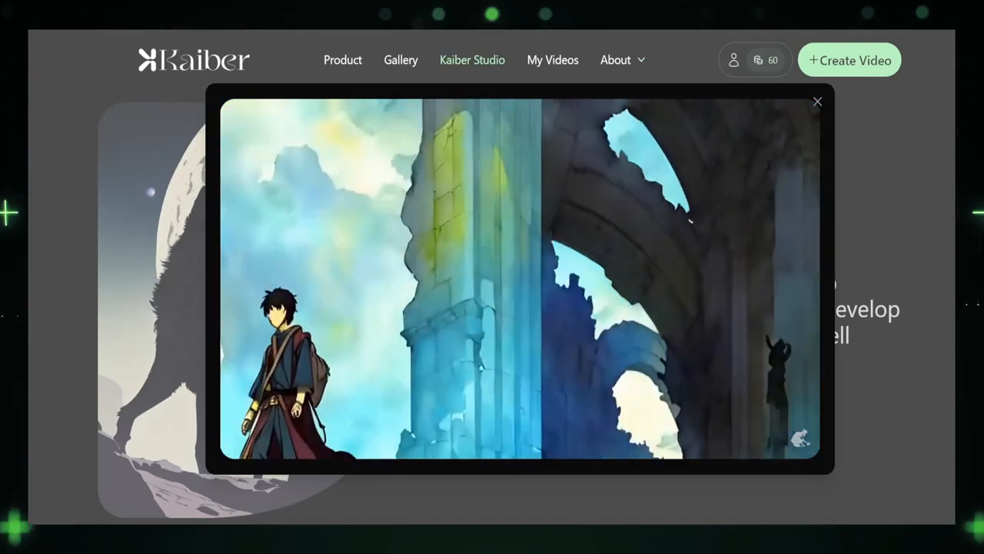
left_click(817, 102)
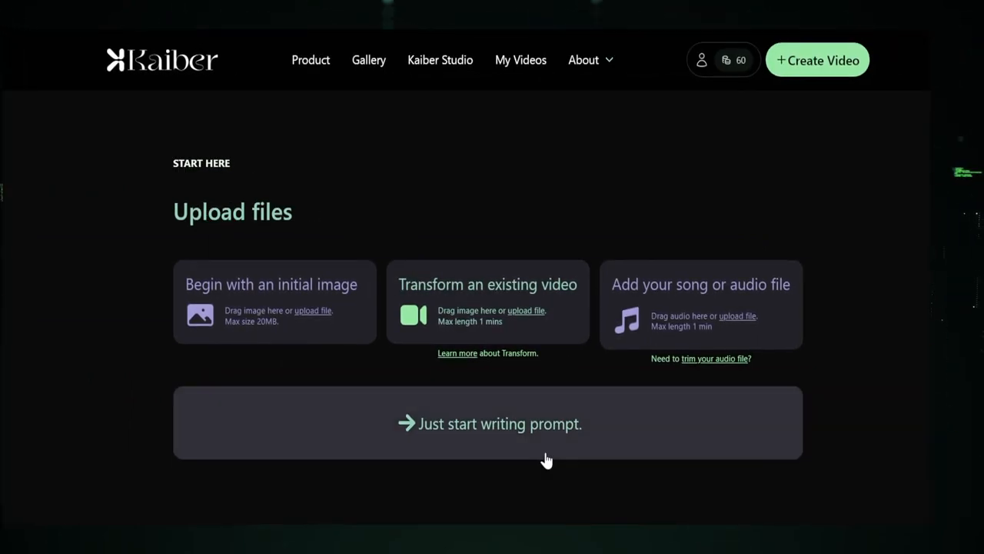
left_click(489, 423)
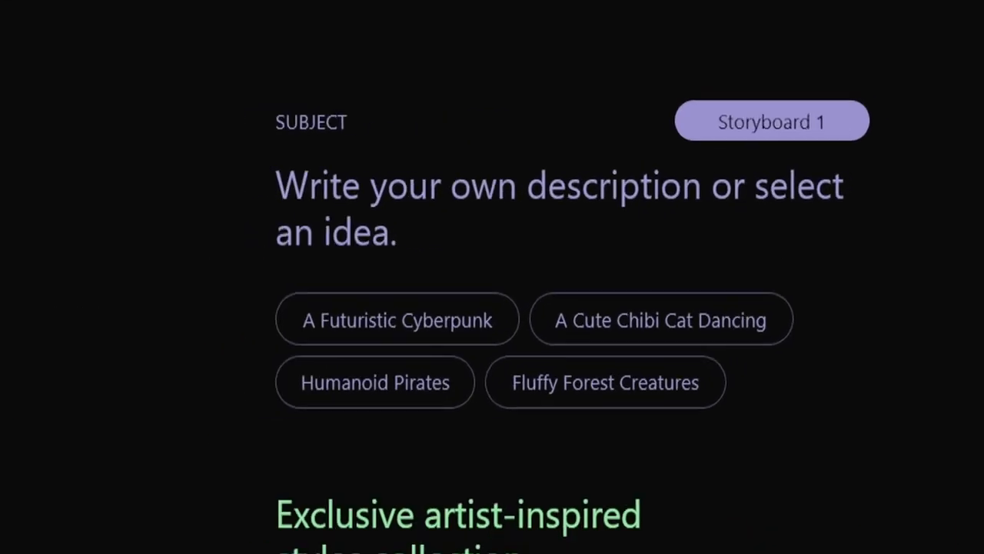
- Set the subject to A Futuristic Cyberpunk spaceship in the cosmos with the Cinematic style
left_click(396, 320)
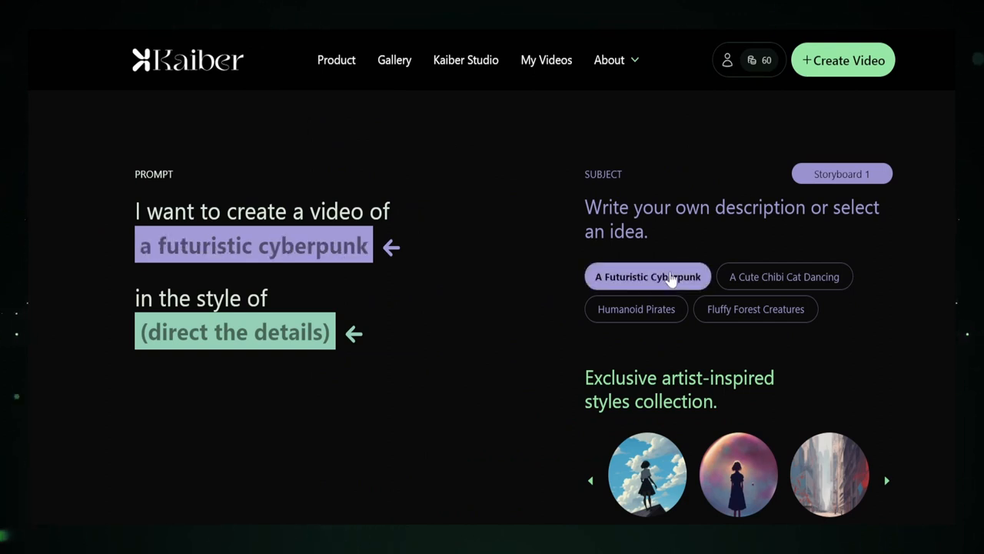
type(", spaceship.")
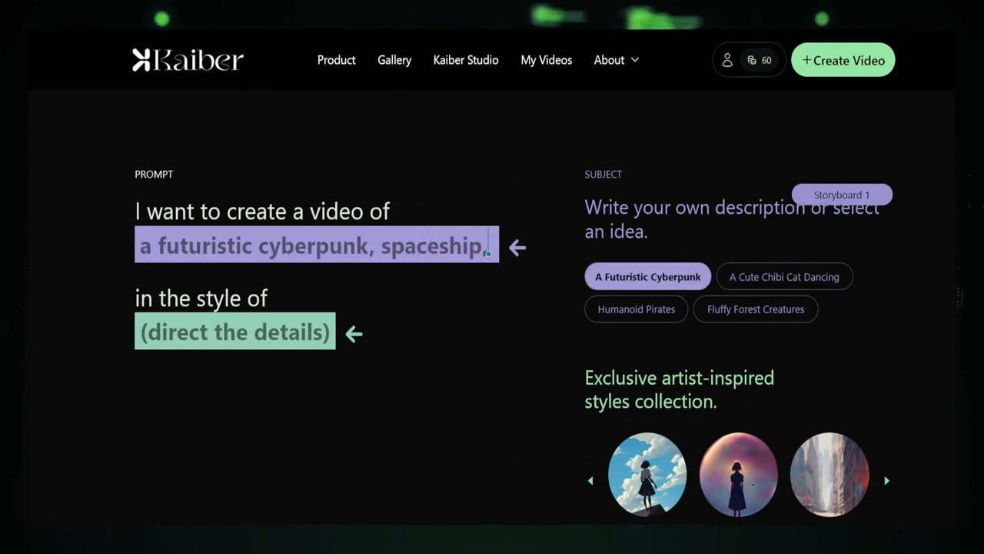
scroll("down", 3)
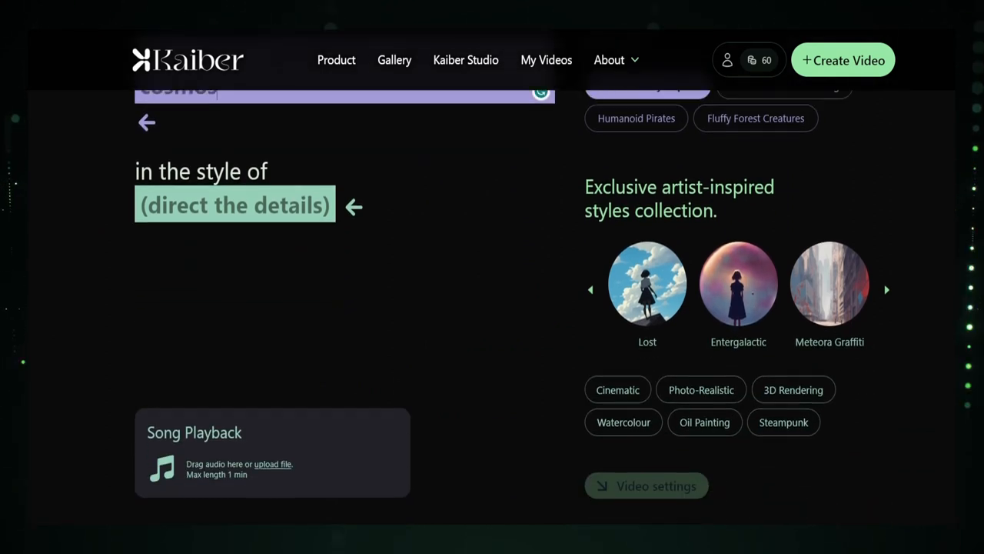
scroll("down", 3)
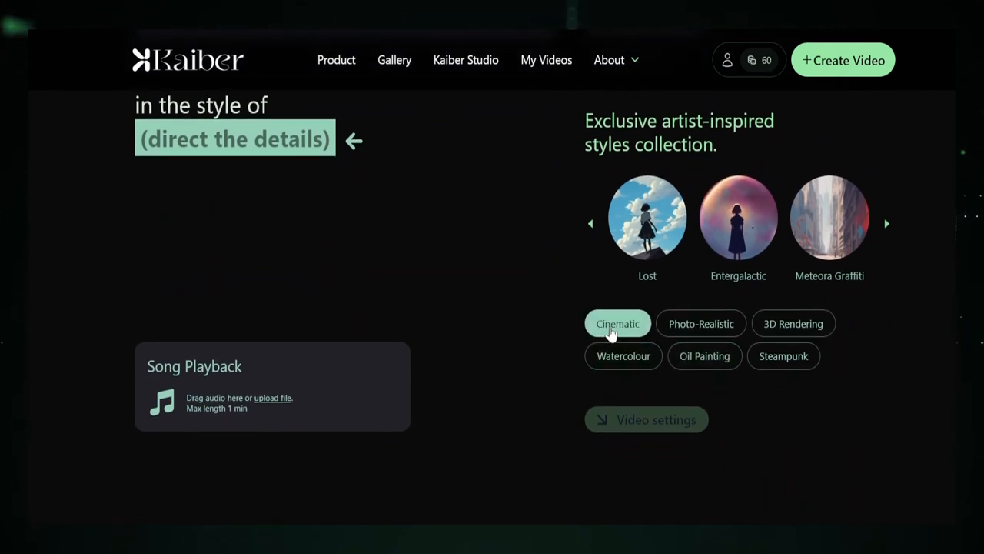
left_click(618, 323)
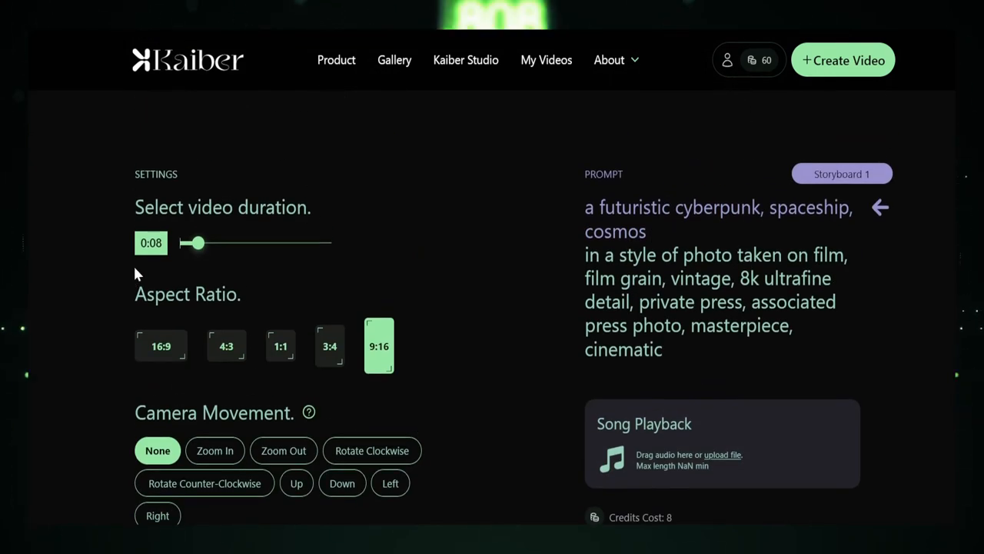
- Set the video duration to 0:12 and the aspect ratio to 16:9
left_click_drag(193, 243, 286, 243)
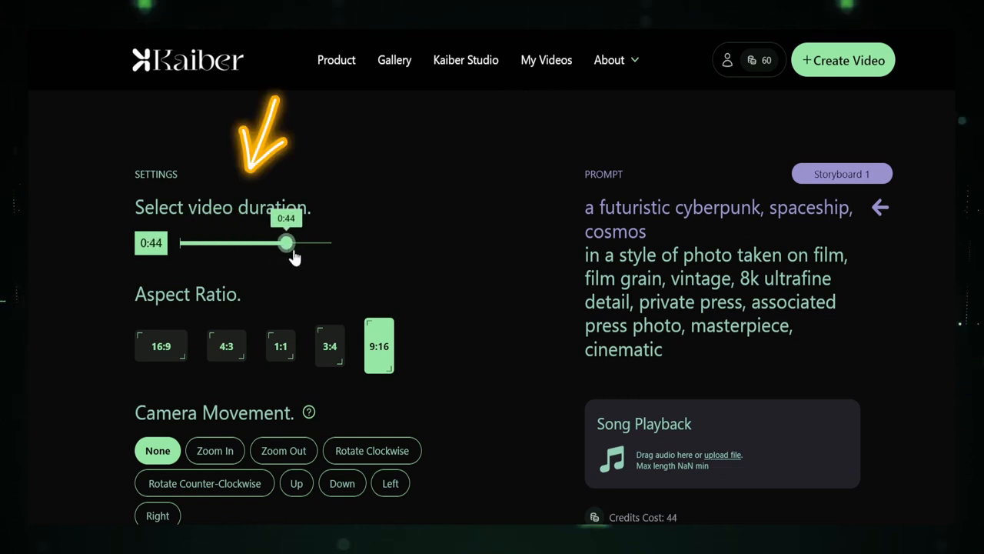
left_click_drag(287, 243, 297, 243)
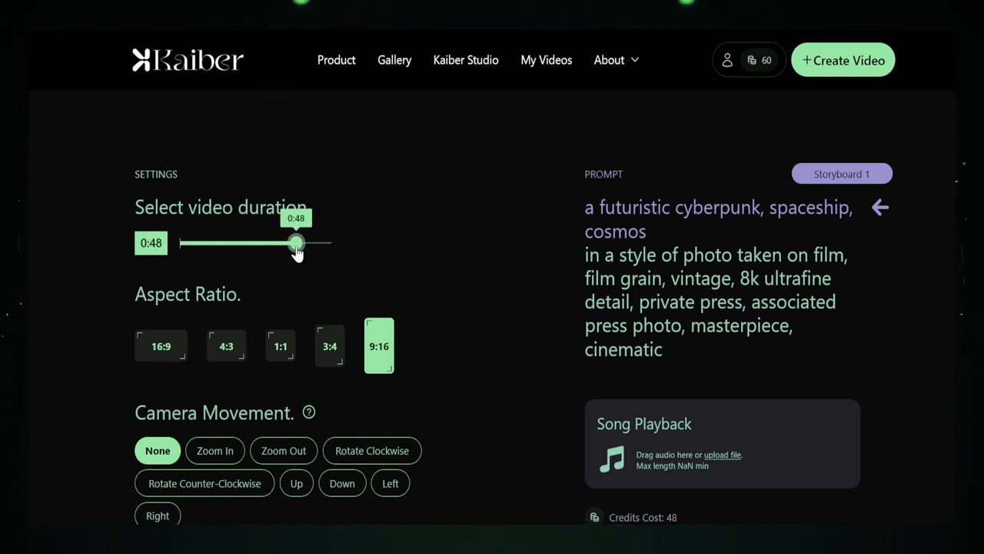
left_click_drag(295, 243, 208, 243)
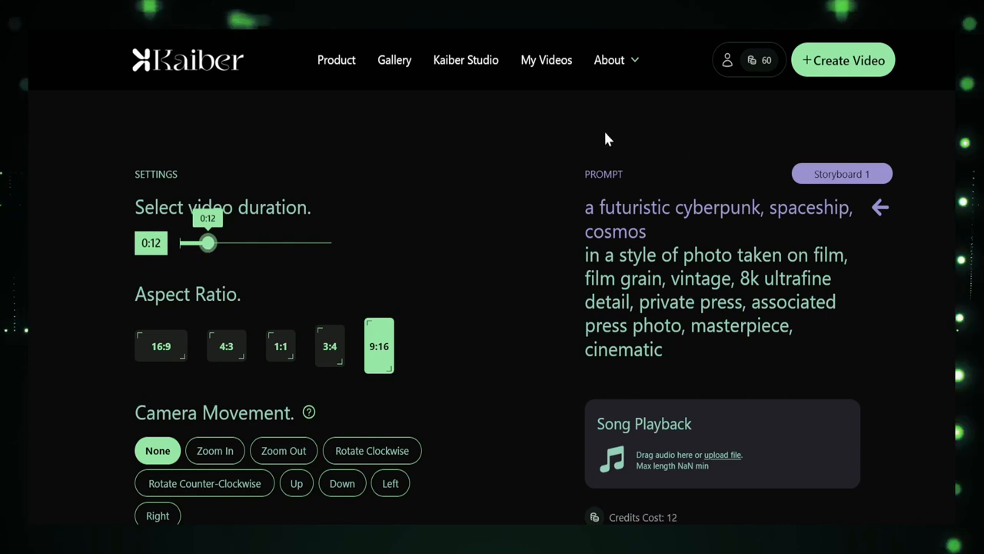
scroll("down", 3)
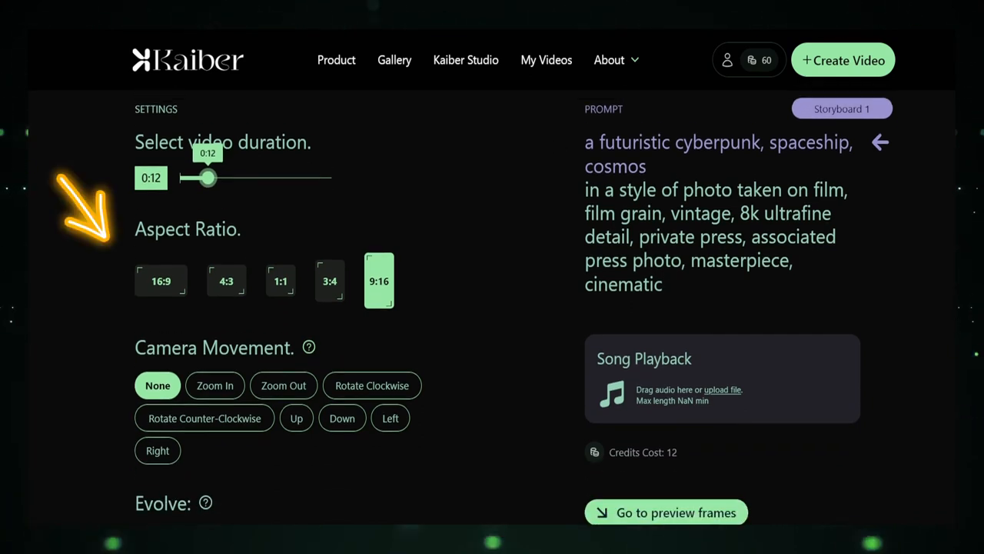
left_click(160, 280)
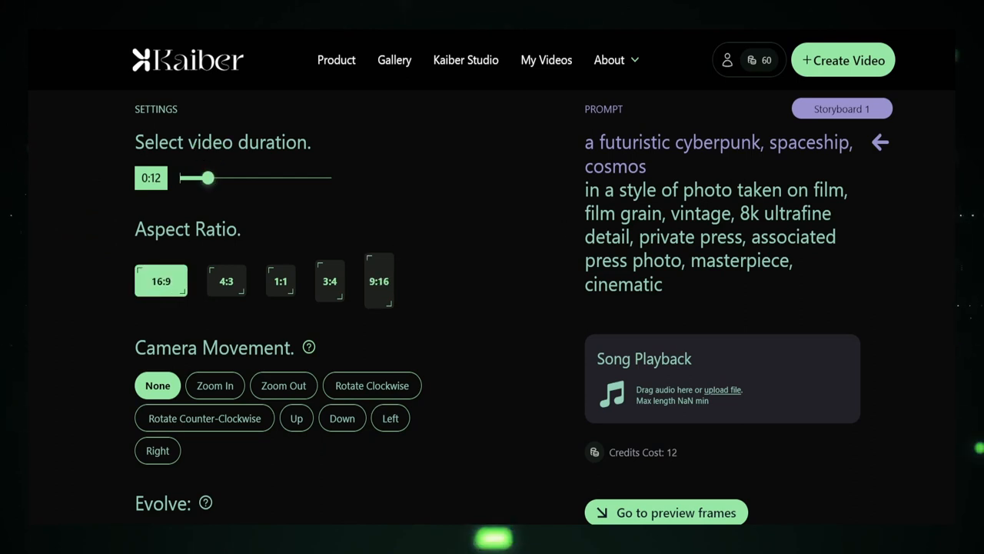
- Choose a Zoom Out camera movement and a low evolve amount
scroll("down", 3)
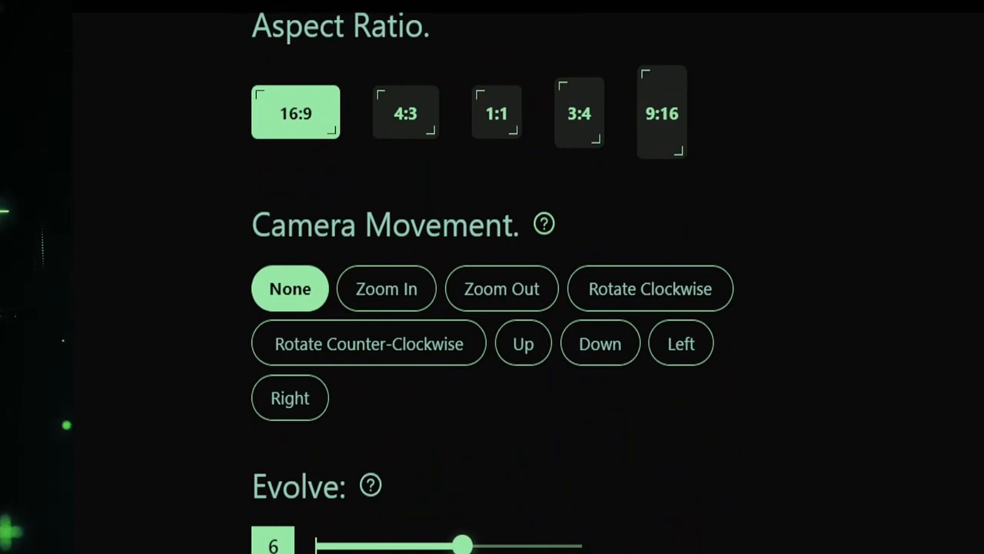
mouse_move(501, 289)
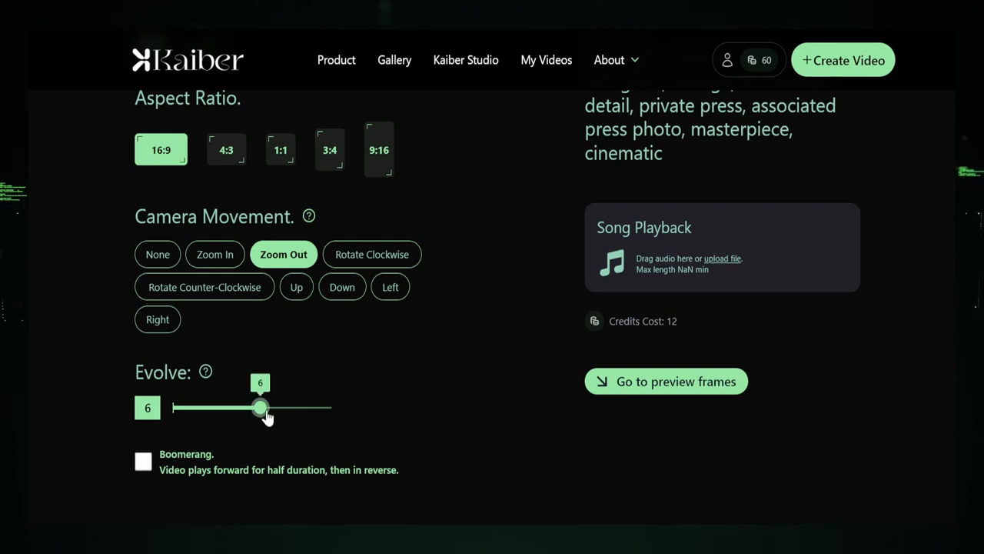
left_click_drag(260, 409, 326, 409)
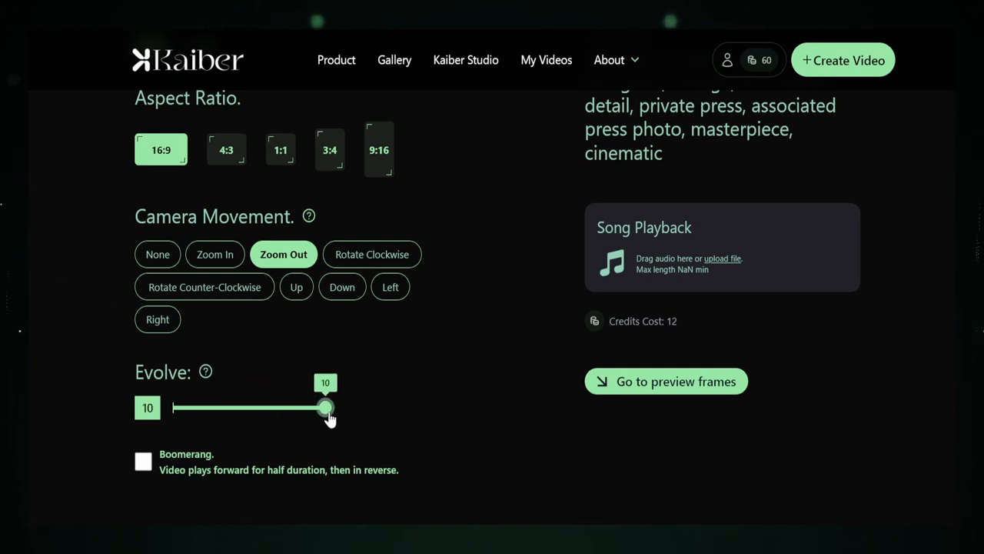
left_click_drag(326, 407, 194, 408)
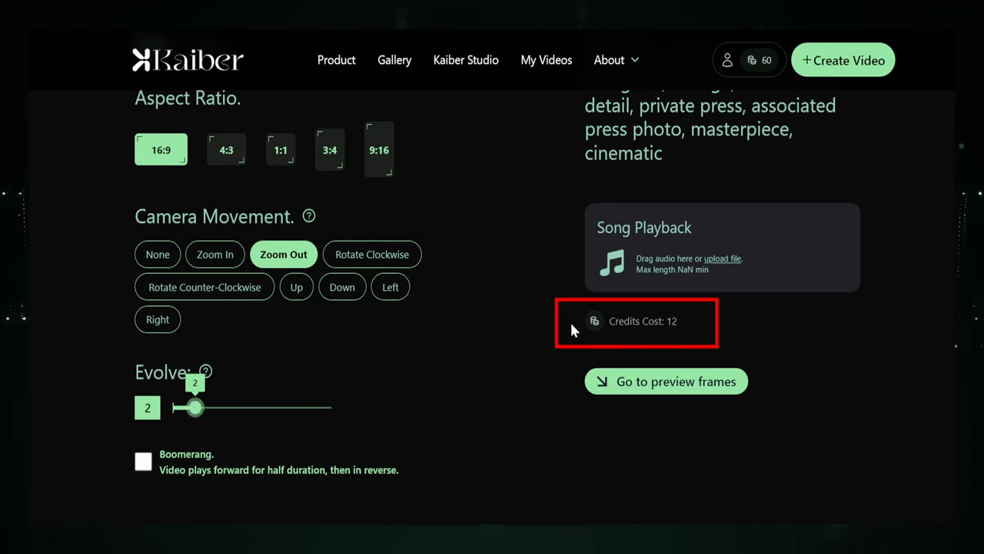
- Generate the spaceship clip from a chosen preview frame and download the finished video
left_click(666, 381)
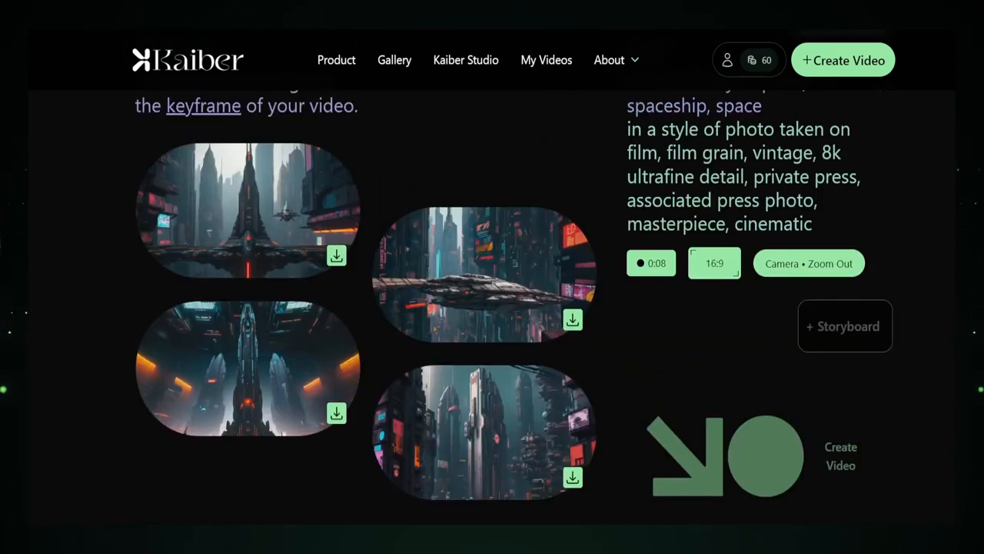
left_click(483, 277)
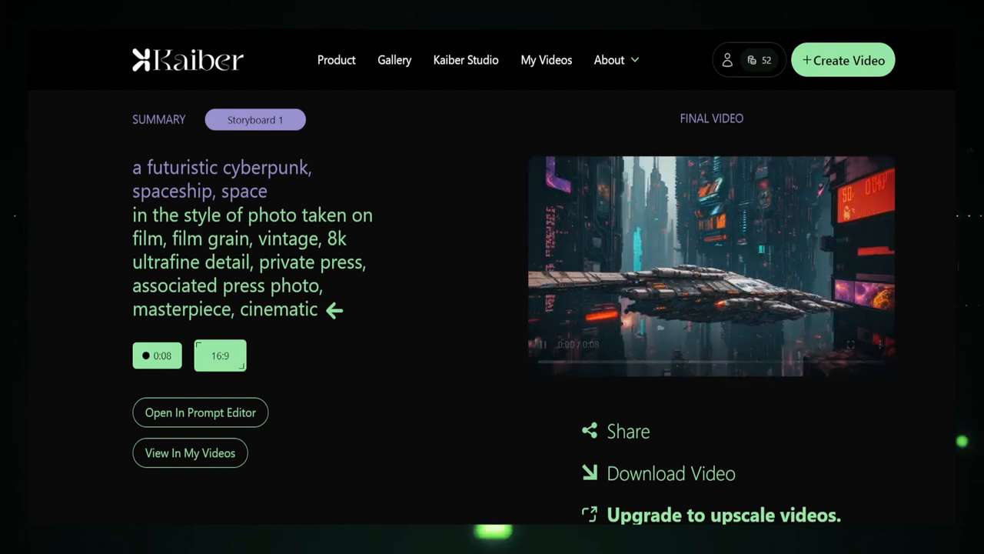
left_click(711, 265)
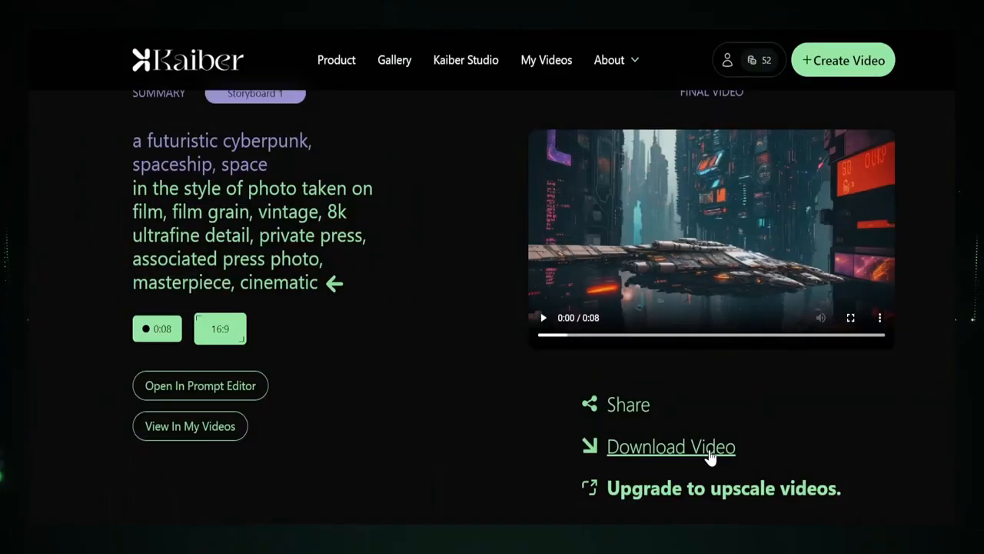
left_click(670, 447)
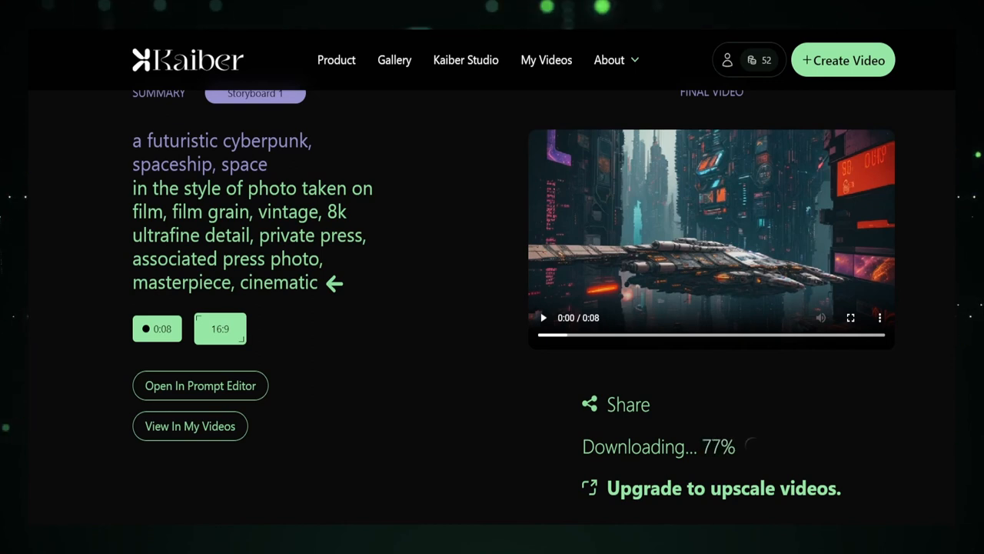
left_click(843, 60)
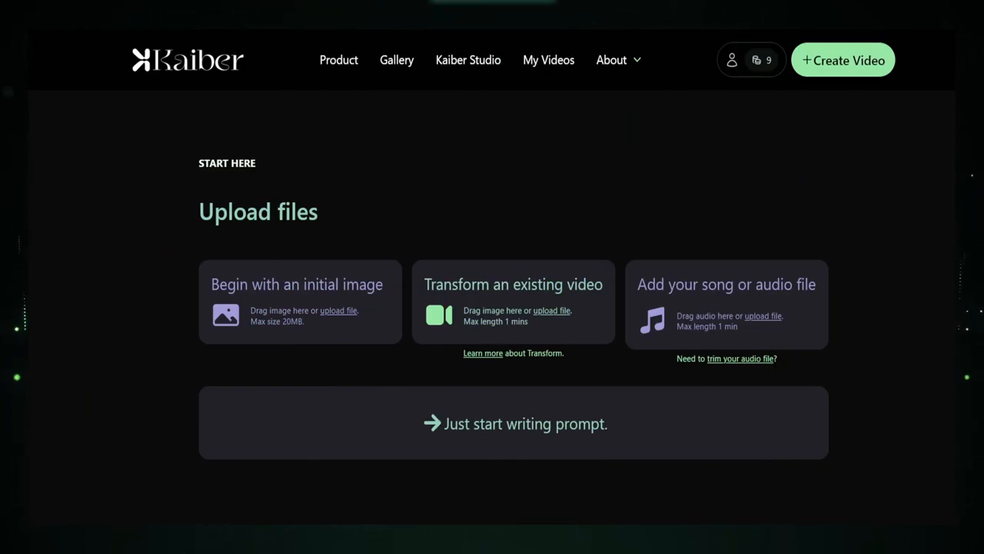
mouse_move(289, 311)
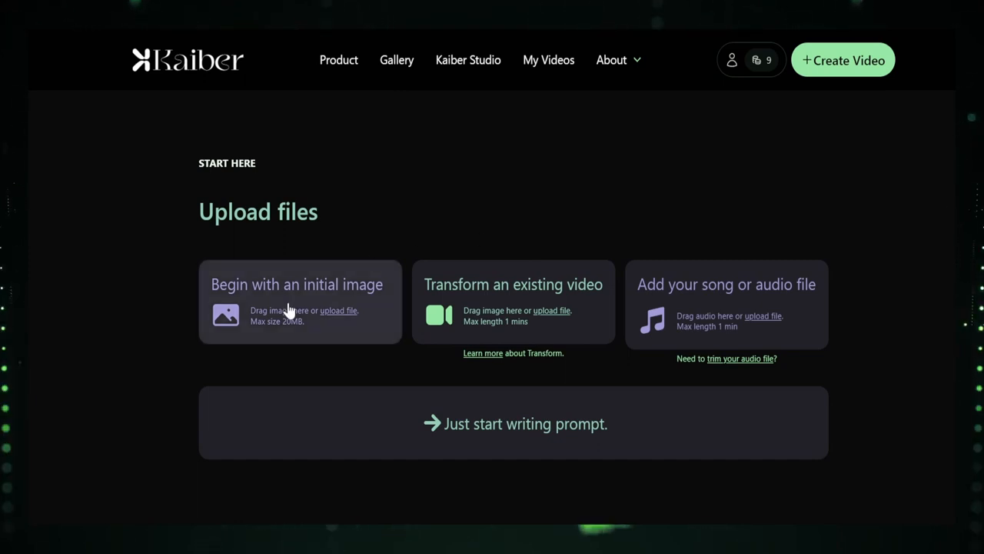
- Start a new video from the uploaded starship.jpg image and continue to the prompt
left_click(338, 311)
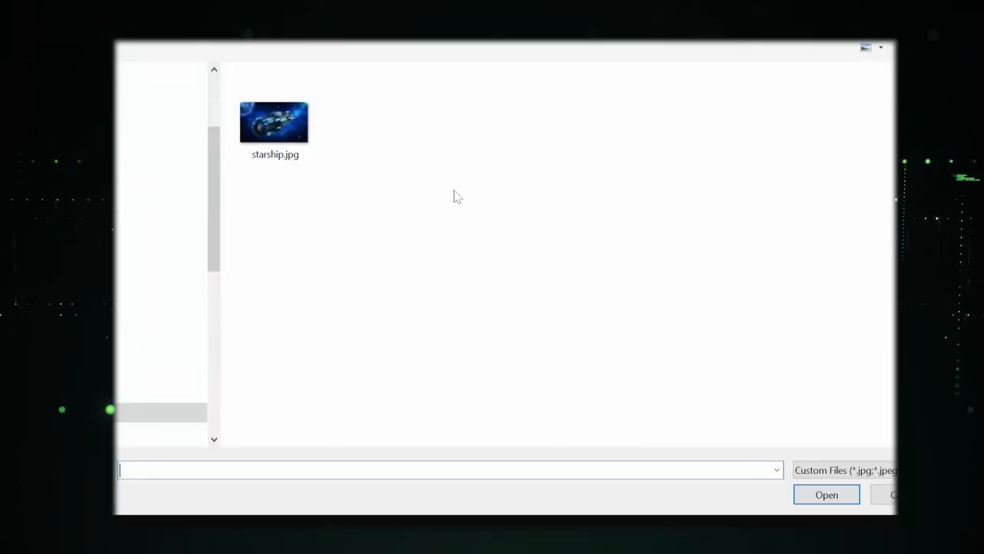
left_click(826, 496)
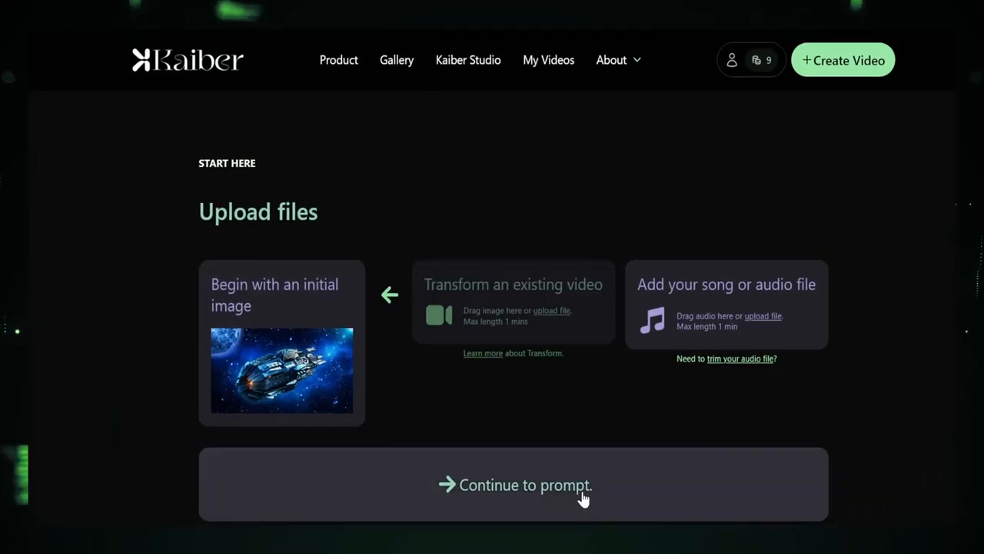
left_click(526, 486)
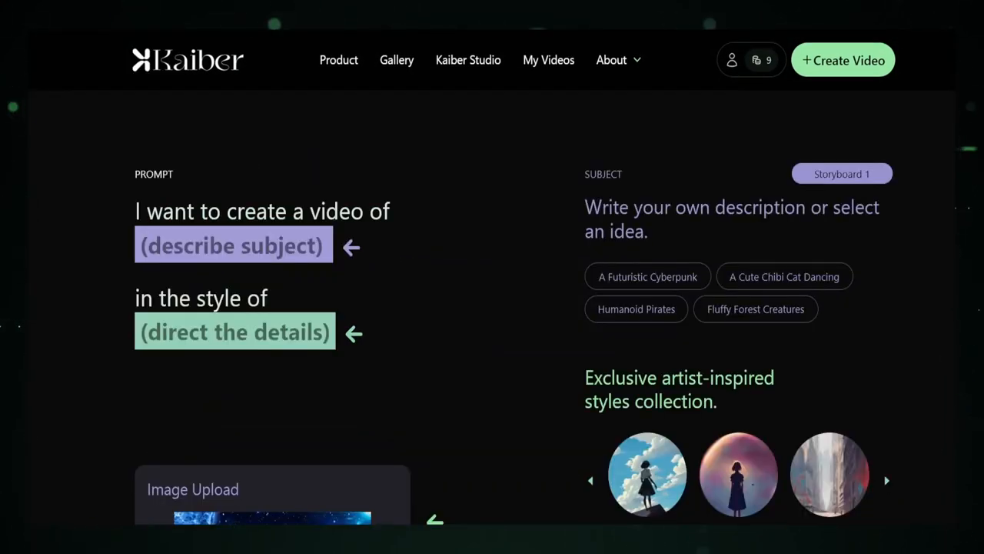
scroll("down", 3)
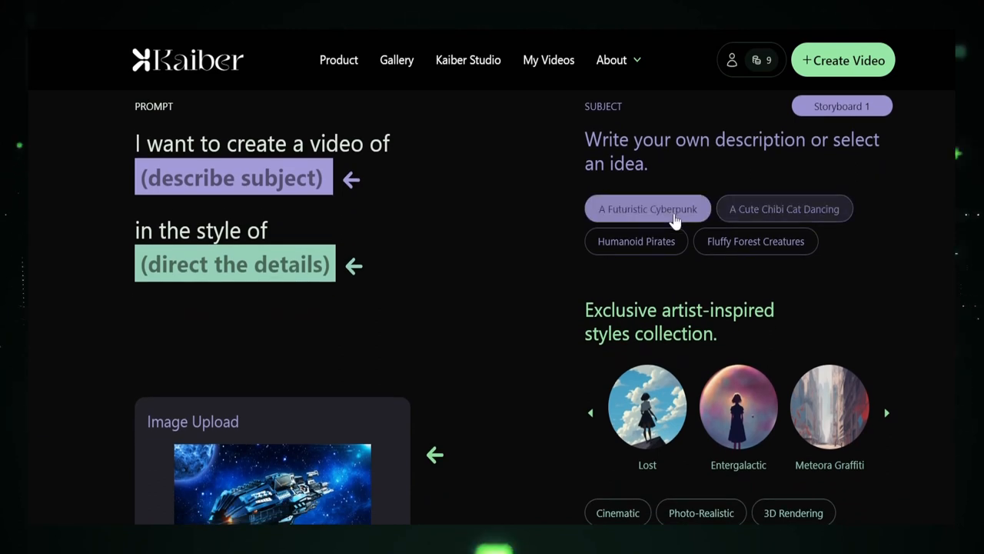
- Set the subject to A Futuristic Cyberpunk with a film-photo style
left_click(648, 210)
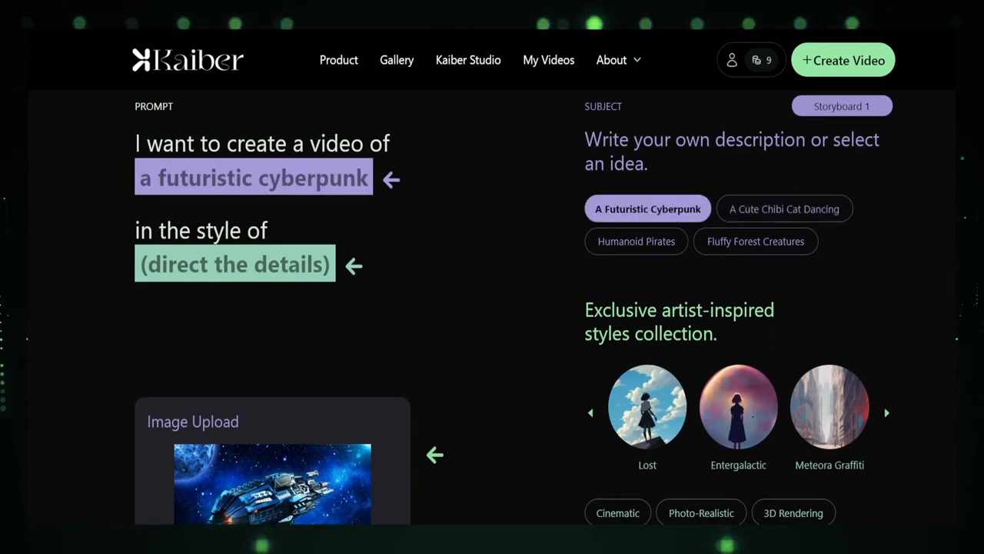
scroll("down", 3)
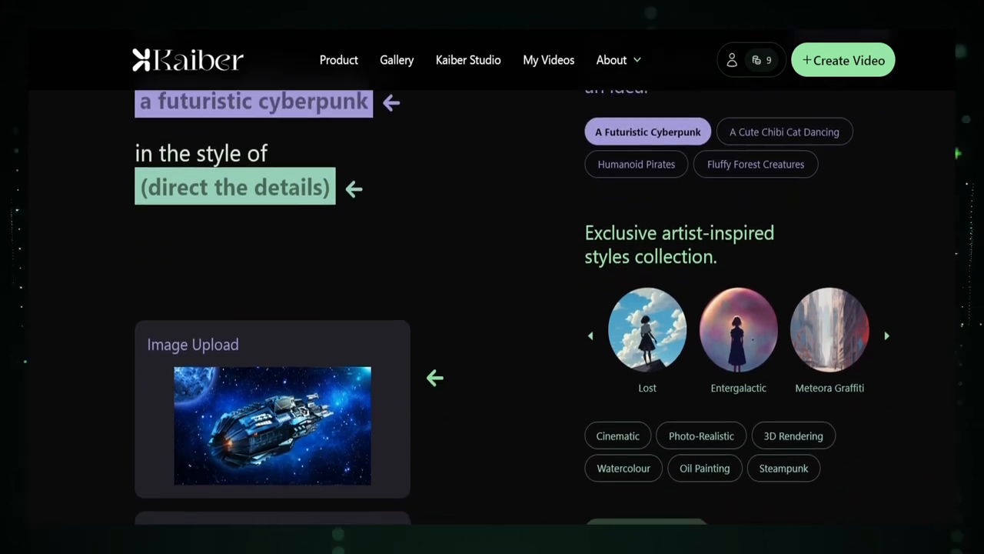
left_click(618, 436)
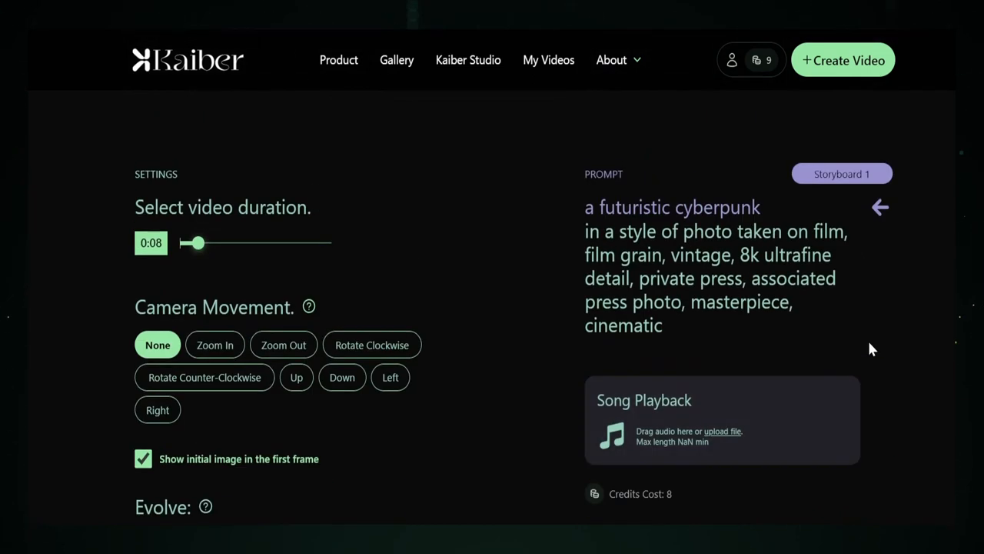
- Set a Zoom Out camera movement with evolve lowered to 3 and go to preview frames
scroll("down", 3)
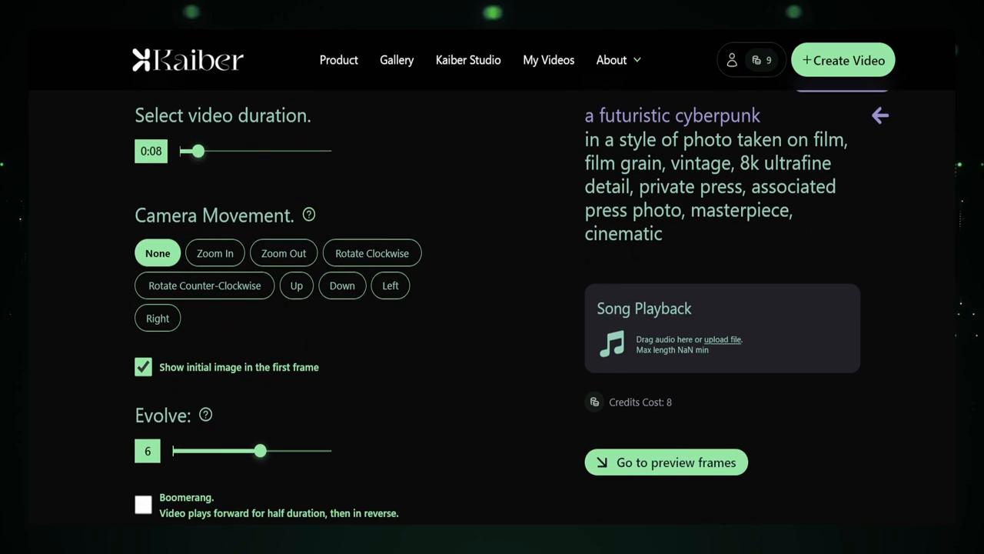
left_click(283, 252)
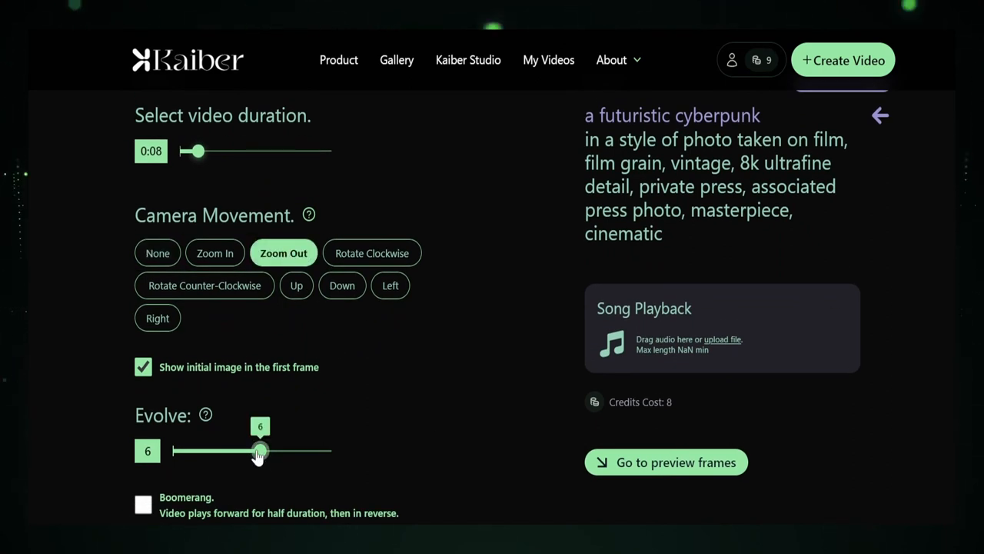
left_click_drag(260, 452, 213, 452)
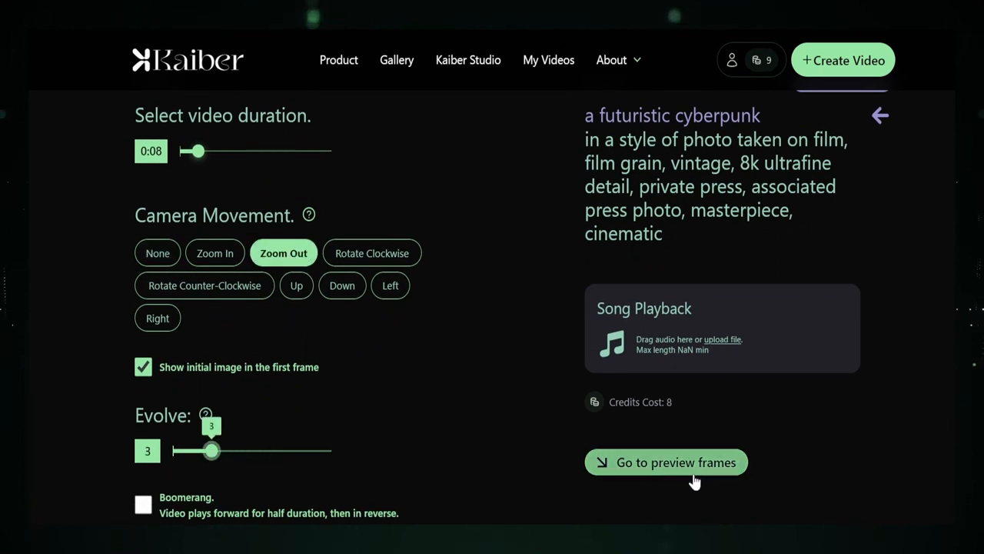
left_click(666, 462)
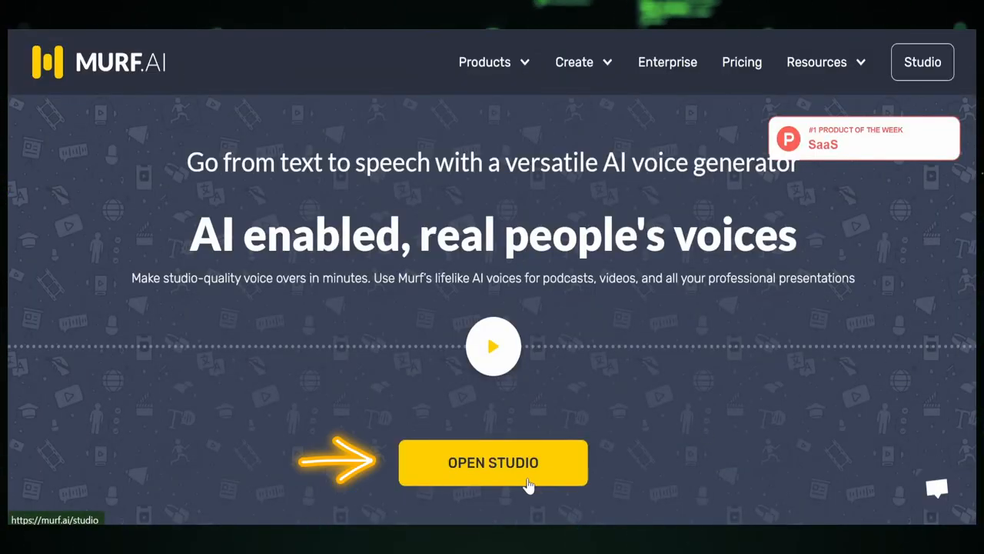
- Create a blank audio project titled Sci fi story from the Murf.ai studio with the Stardust narration block
left_click(492, 462)
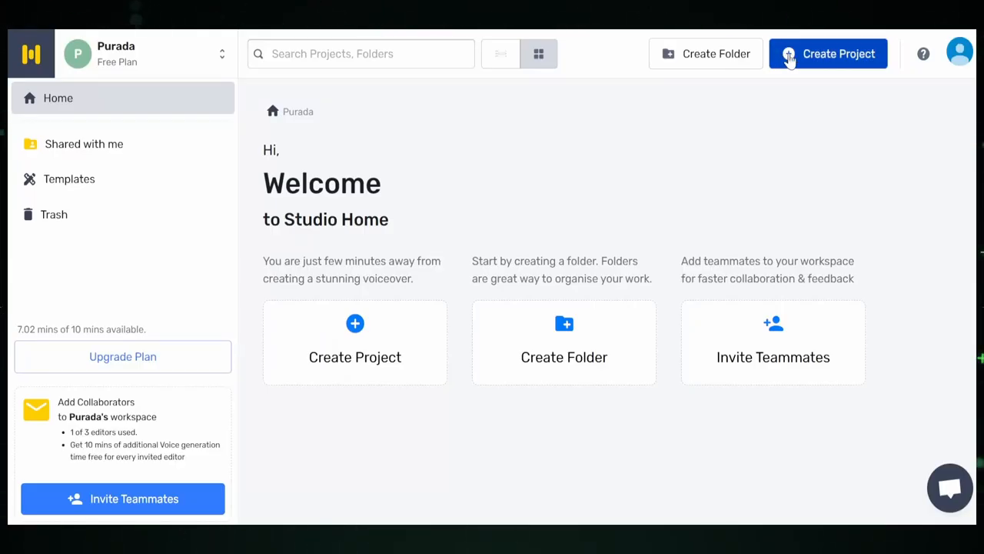
left_click(827, 52)
type("Sci fi story")
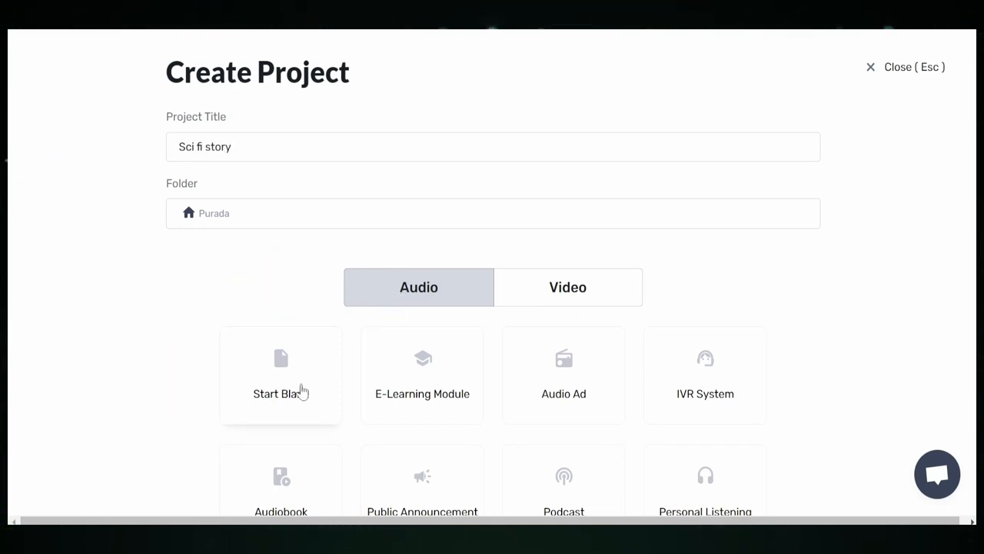
left_click(280, 375)
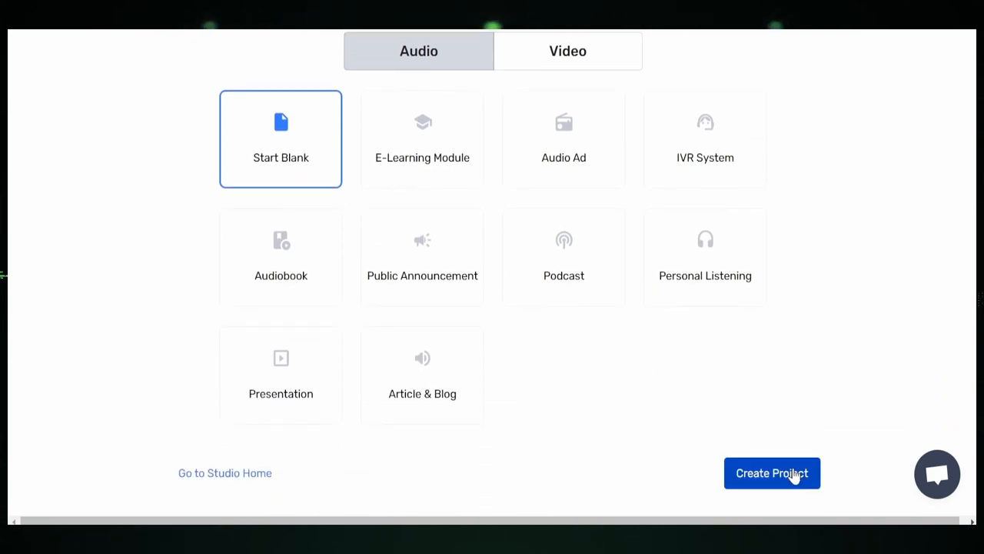
left_click(772, 474)
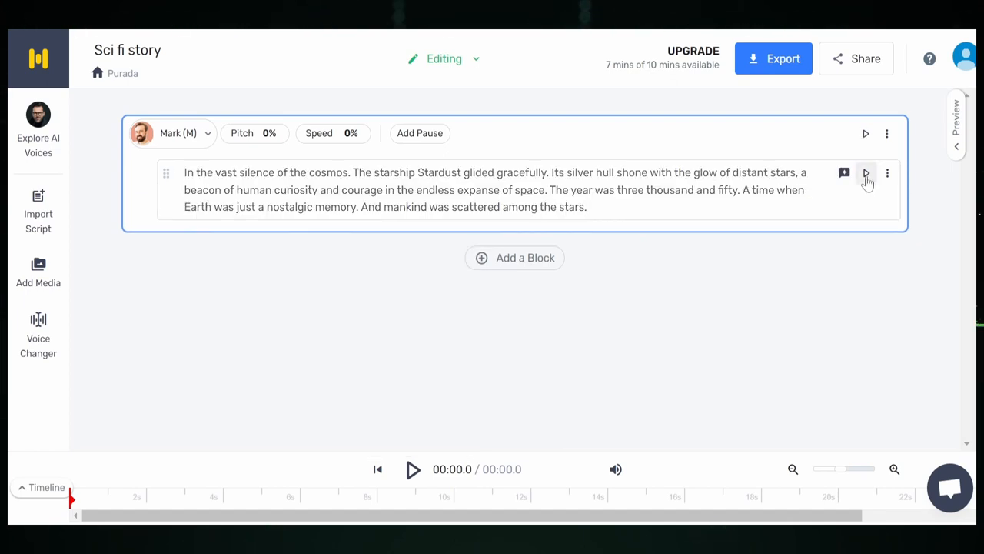
- Play the narration block to generate its 24-second voiceover in Mark's voice
left_click(867, 172)
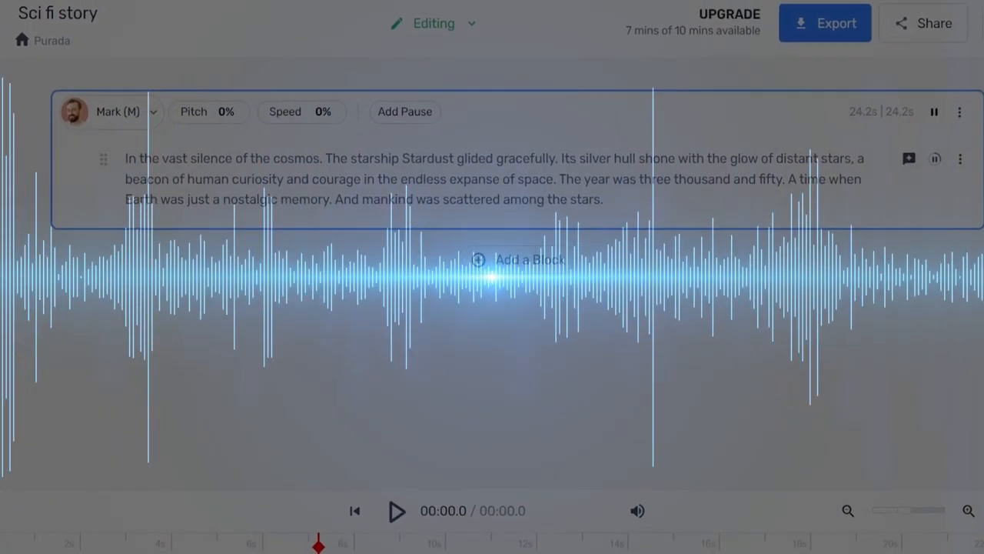
left_click(824, 23)
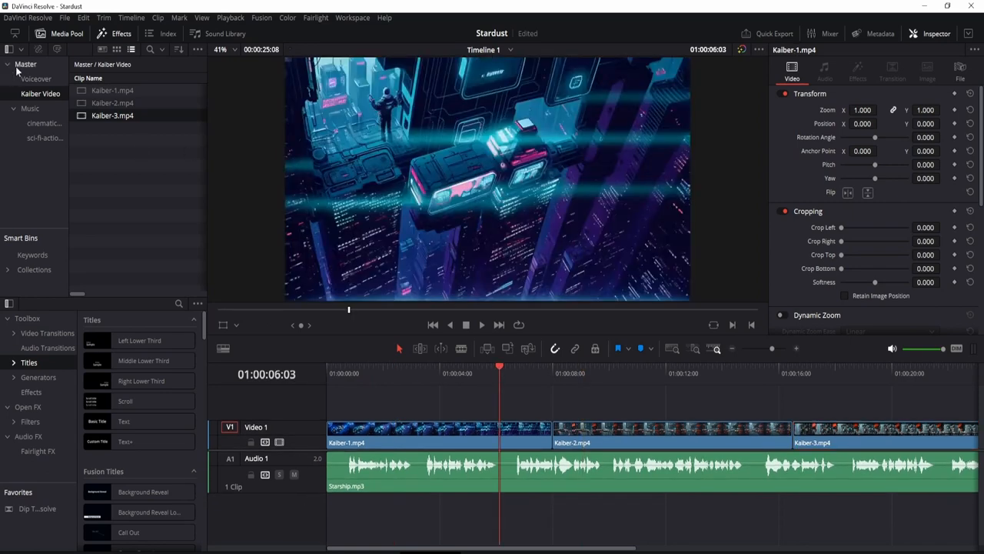
- Add Action Trailer.mp3 from the sci-fi action bin onto track A2 and rewind to the timeline start
left_click(30, 108)
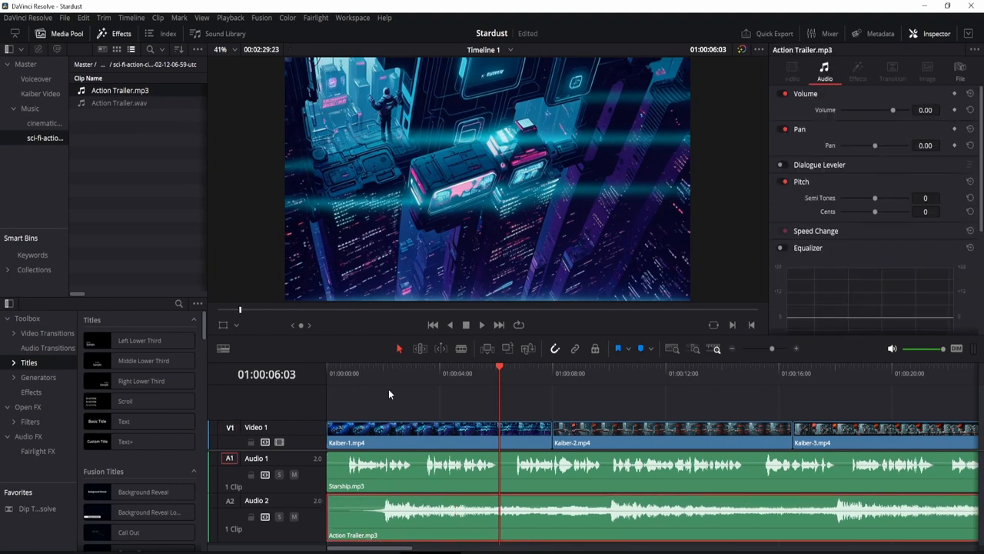
left_click(341, 374)
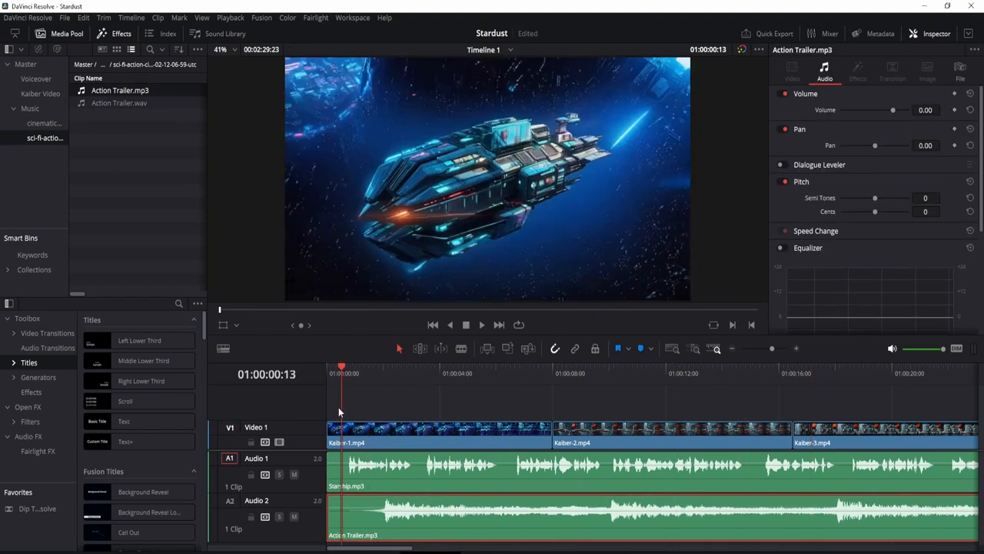